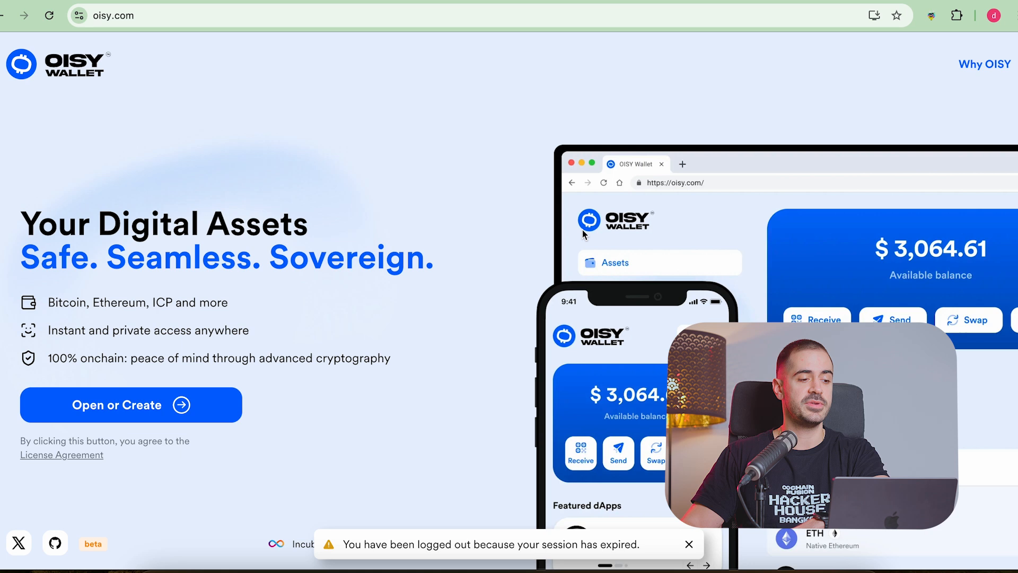
mouse_move(504, 223)
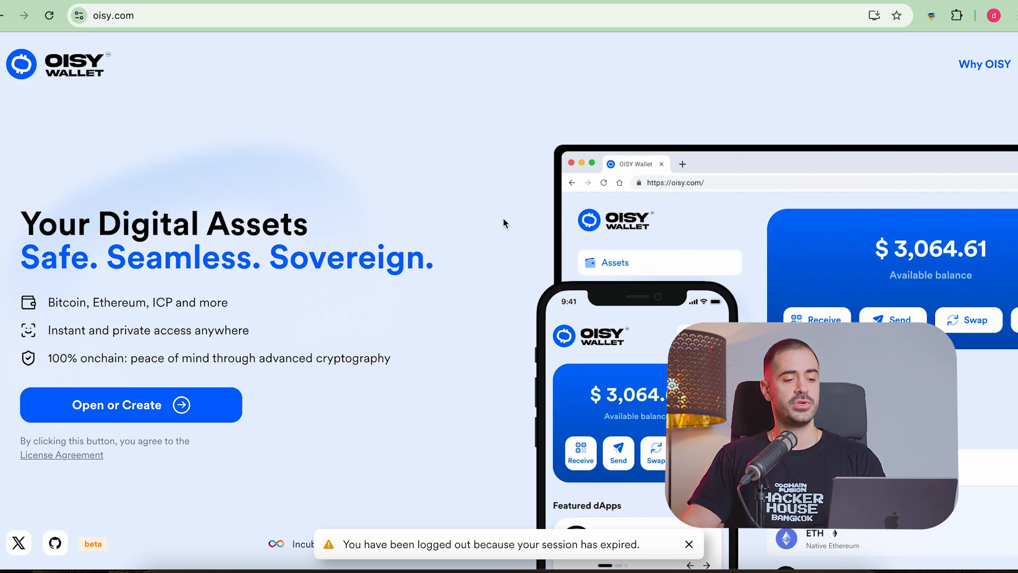
Step: Dismiss the 'session expired, logged out' notice on the OISY landing page
left_click(690, 544)
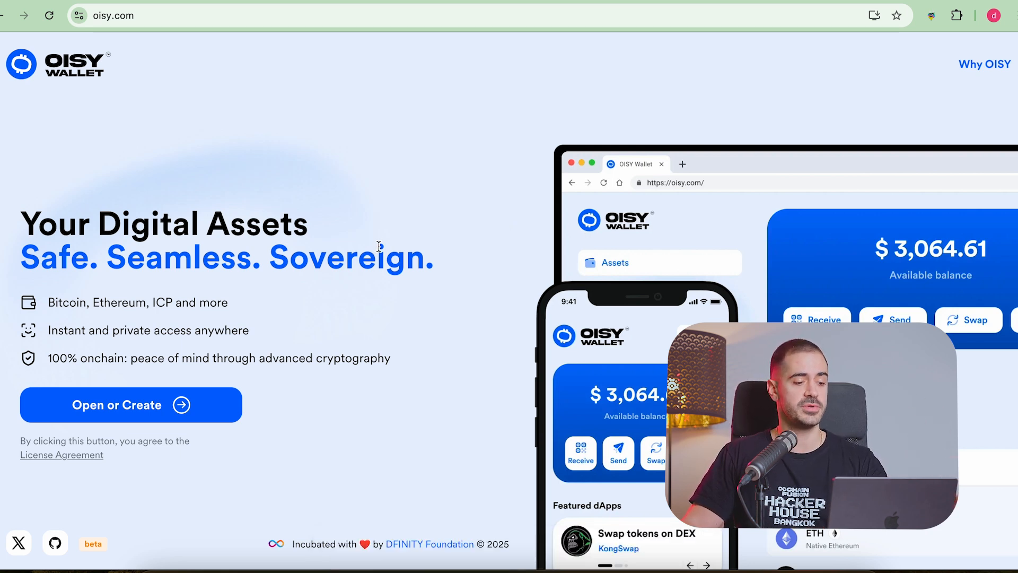
mouse_move(413, 377)
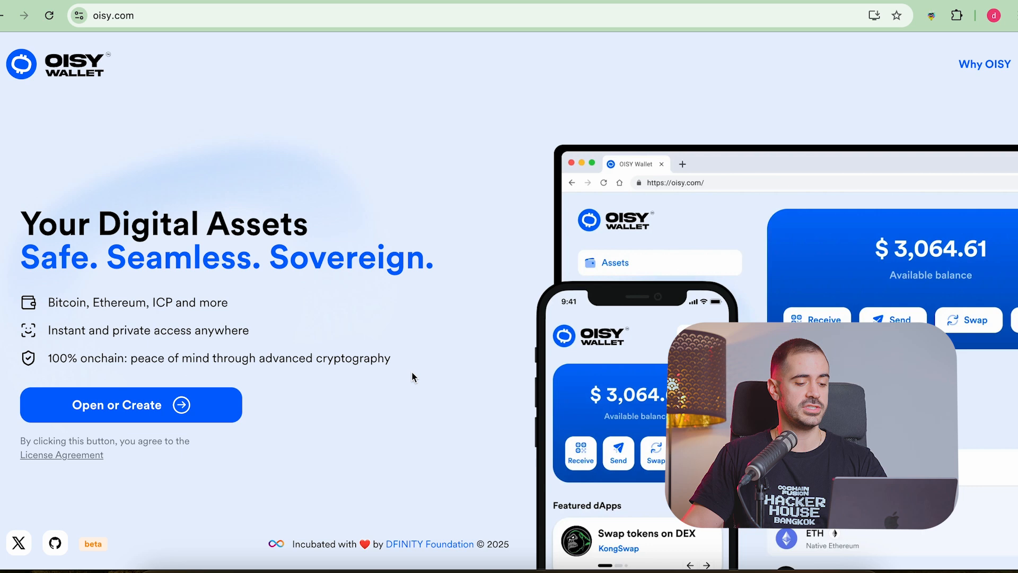
mouse_move(329, 453)
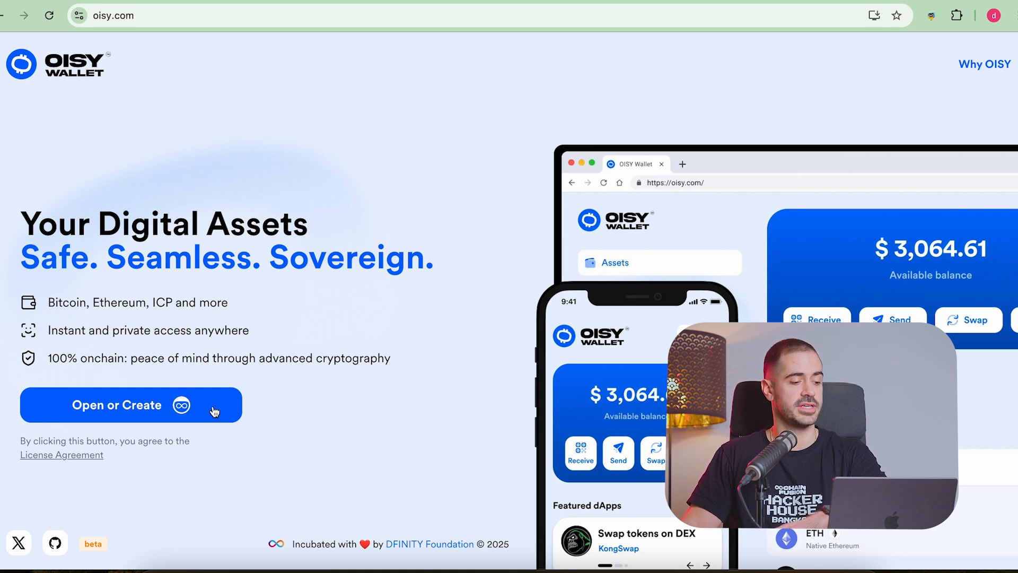
Step: Begin wallet sign-in, bringing up the Internet Identity connection window
left_click(129, 404)
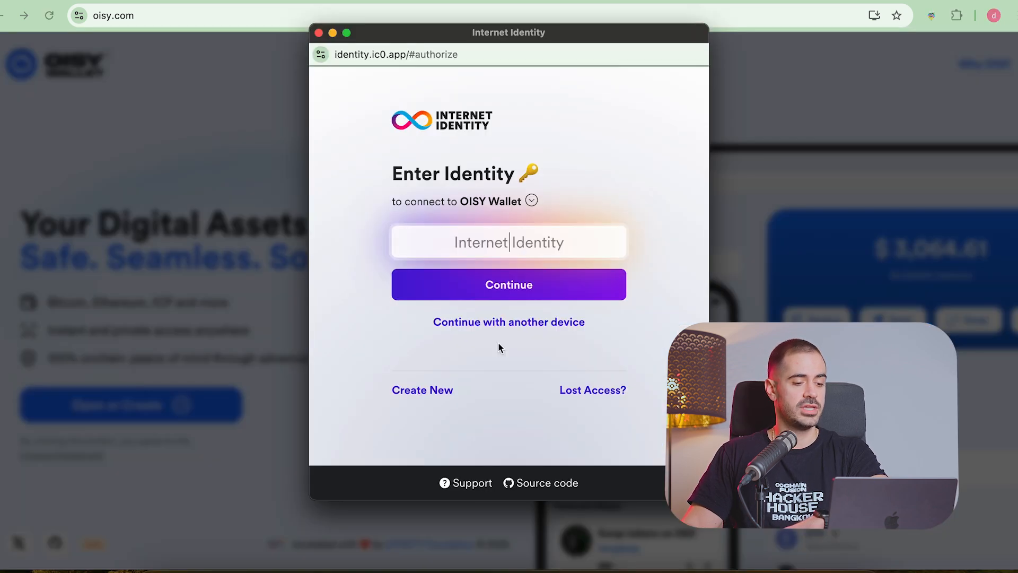
mouse_move(436, 373)
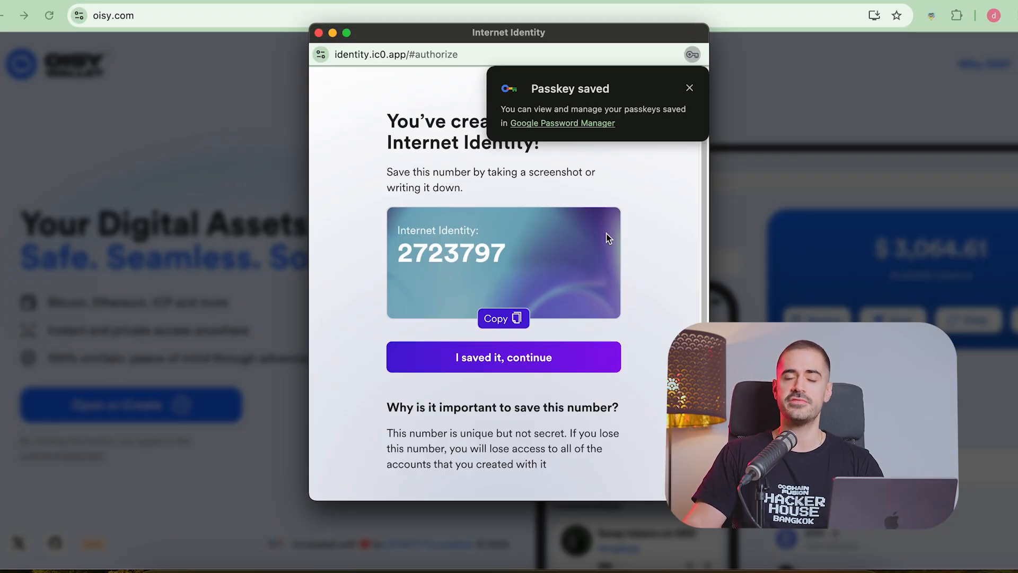
mouse_move(471, 275)
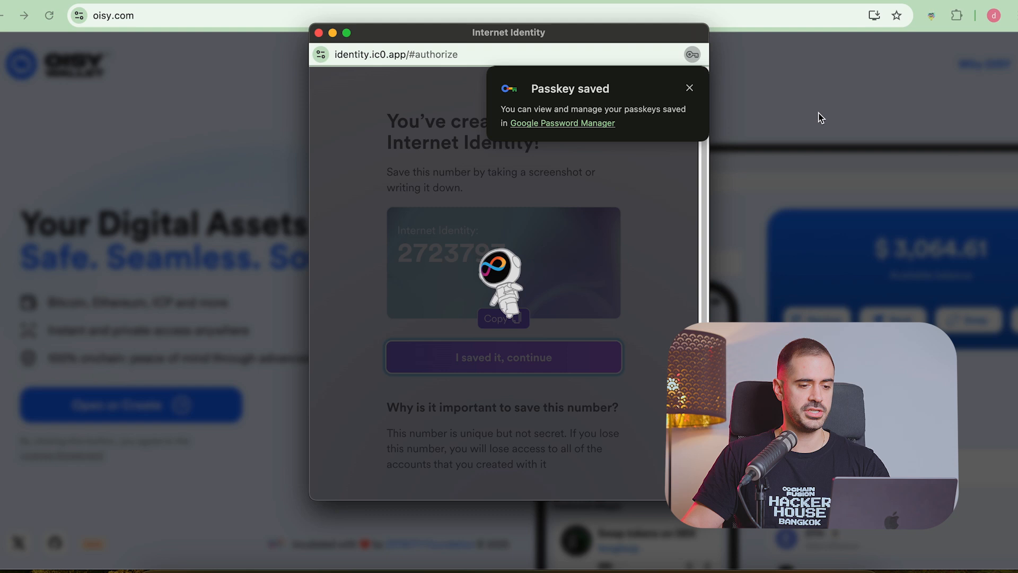
Step: Review the empty Tokens list on the Assets page, then launch KongSwap from the promo card
left_click(503, 357)
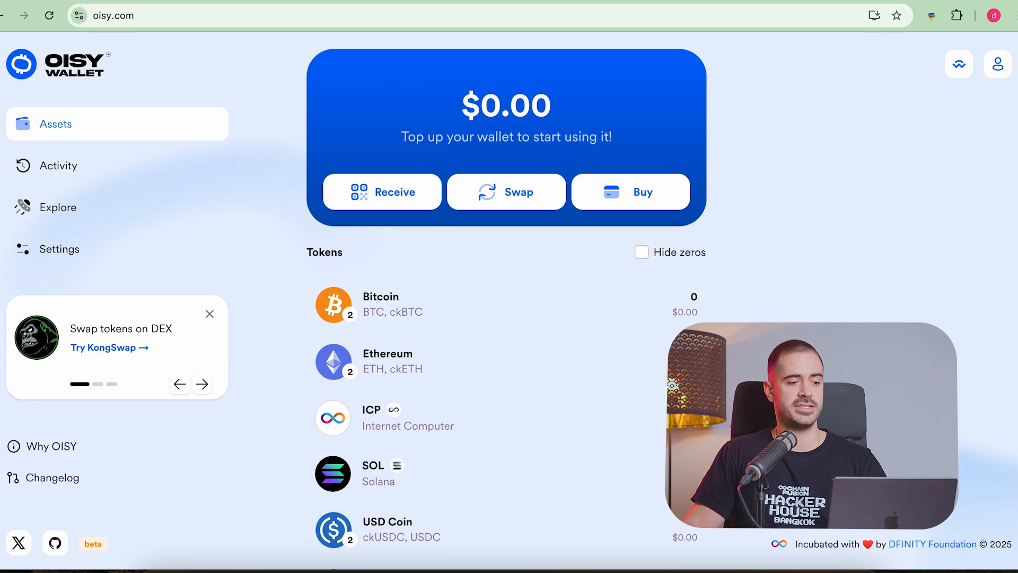
scroll("down", 3)
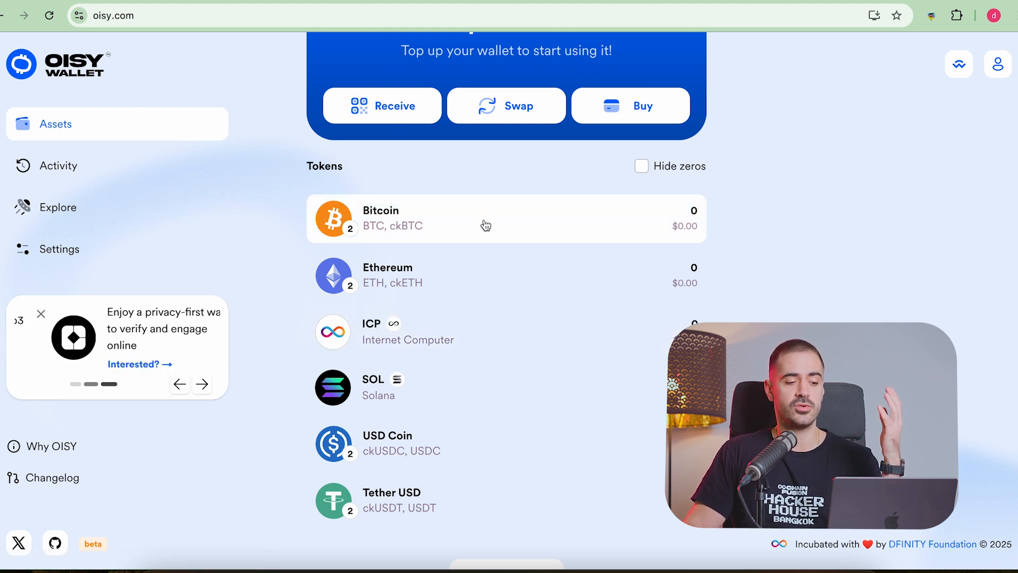
mouse_move(487, 276)
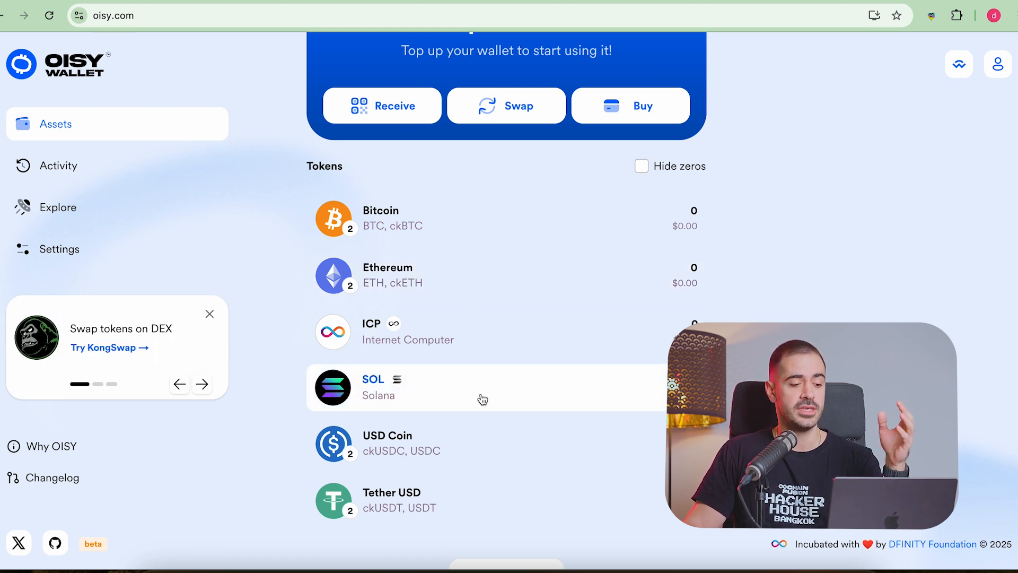
left_click(201, 384)
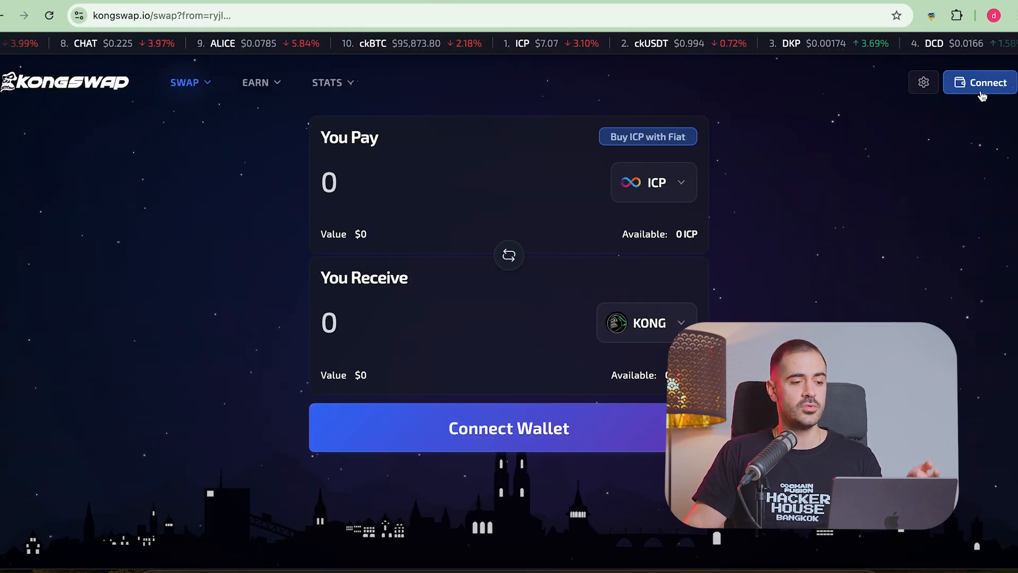
Step: Connect KongSwap via OISY Wallet, approving the request to share the wallet address
left_click(978, 83)
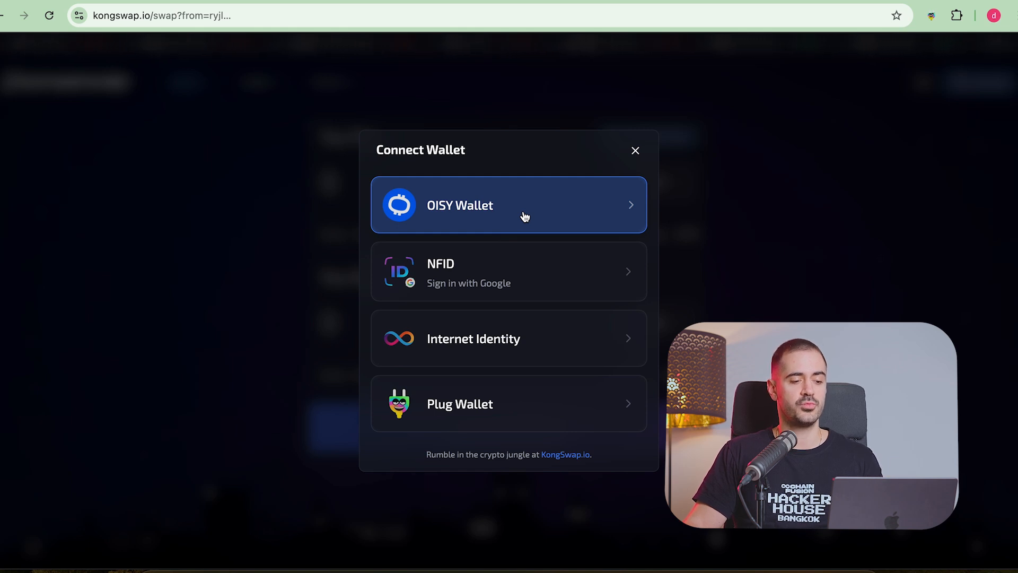
left_click(508, 205)
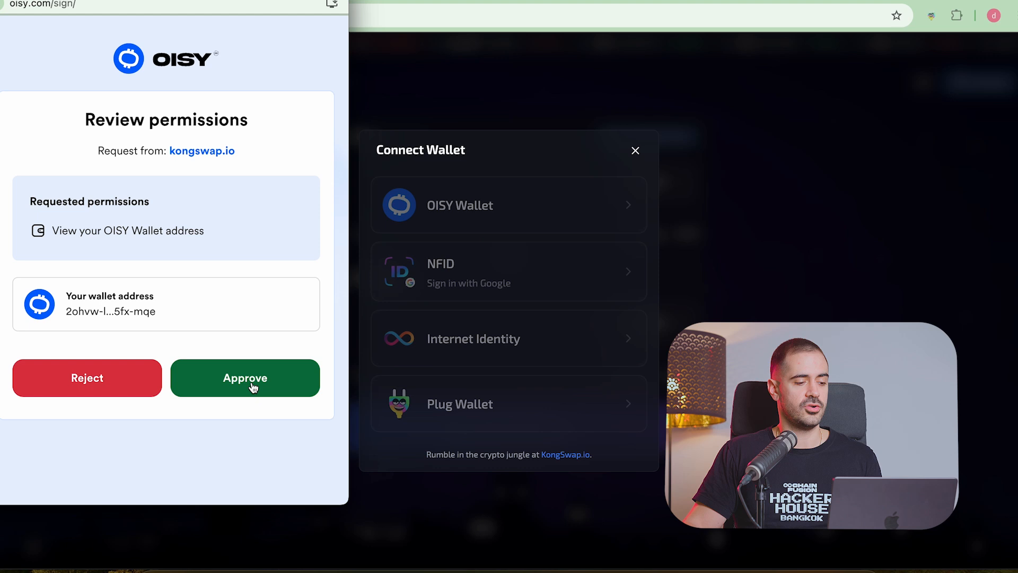
left_click(245, 377)
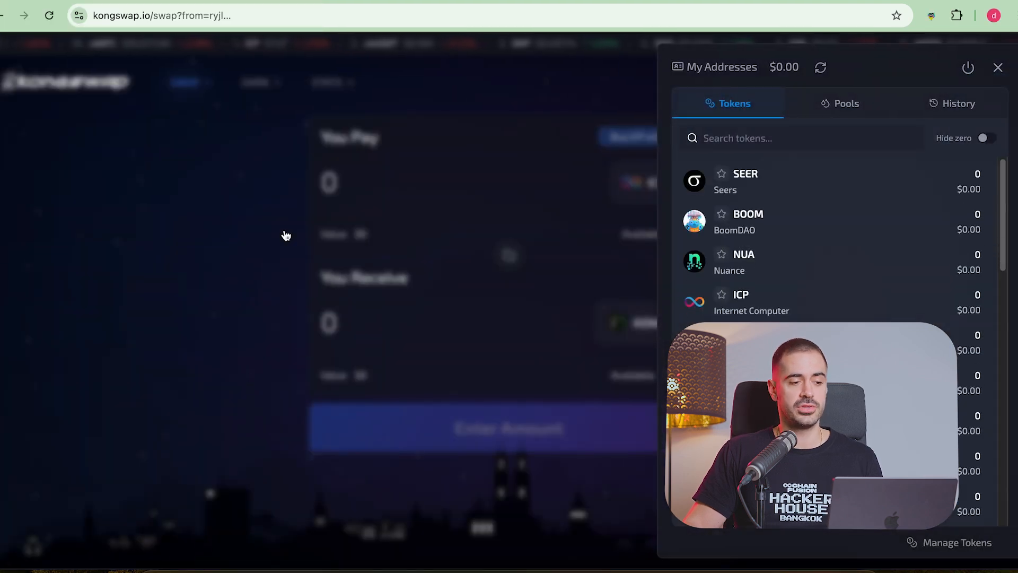
Step: Close the balances panel and flip the swap pair to pay ICP for KONG
left_click(998, 67)
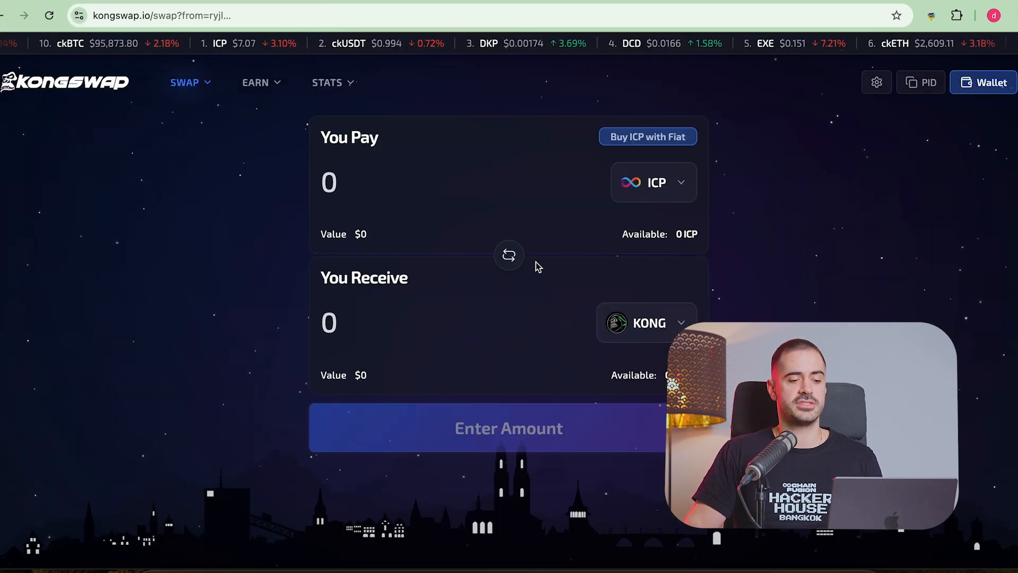
left_click(508, 255)
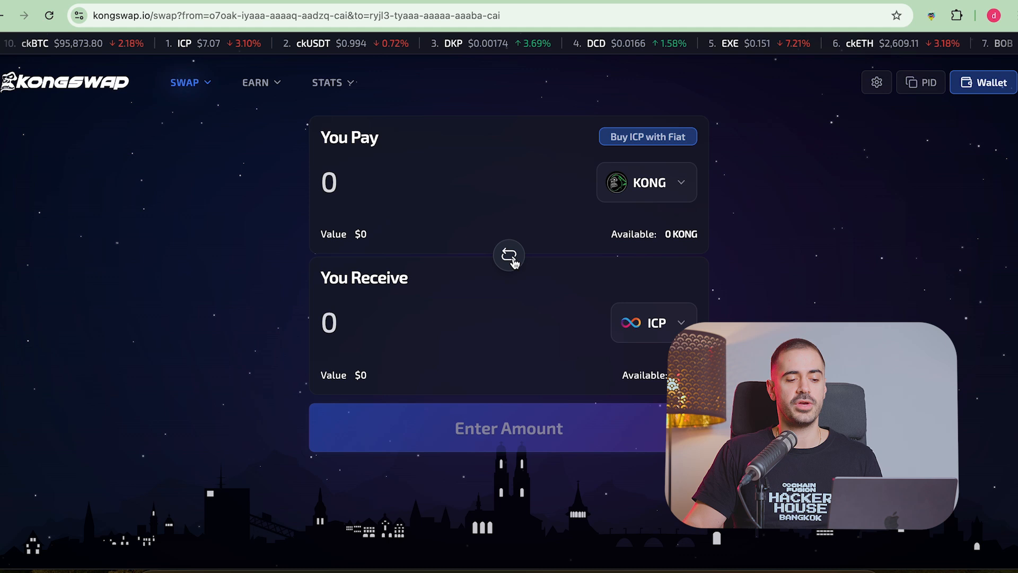
left_click(981, 81)
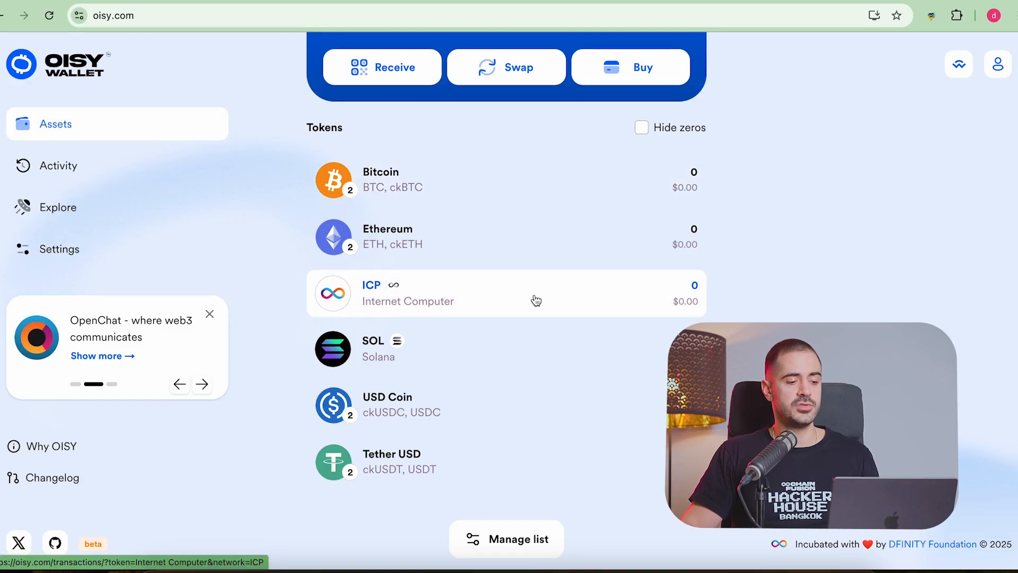
Step: Show the ICP token's transaction history in OISY Wallet
left_click(383, 67)
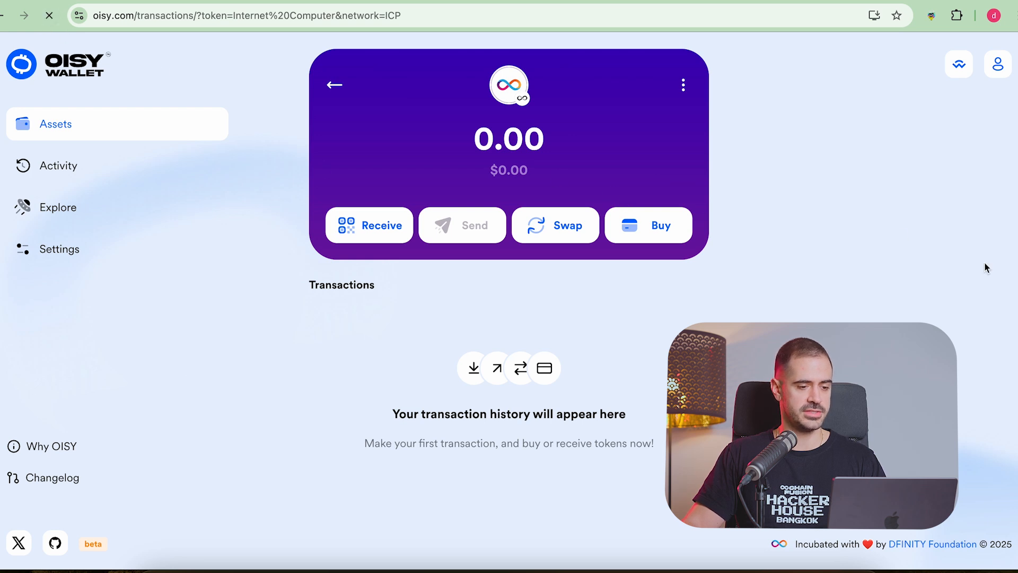
mouse_move(863, 221)
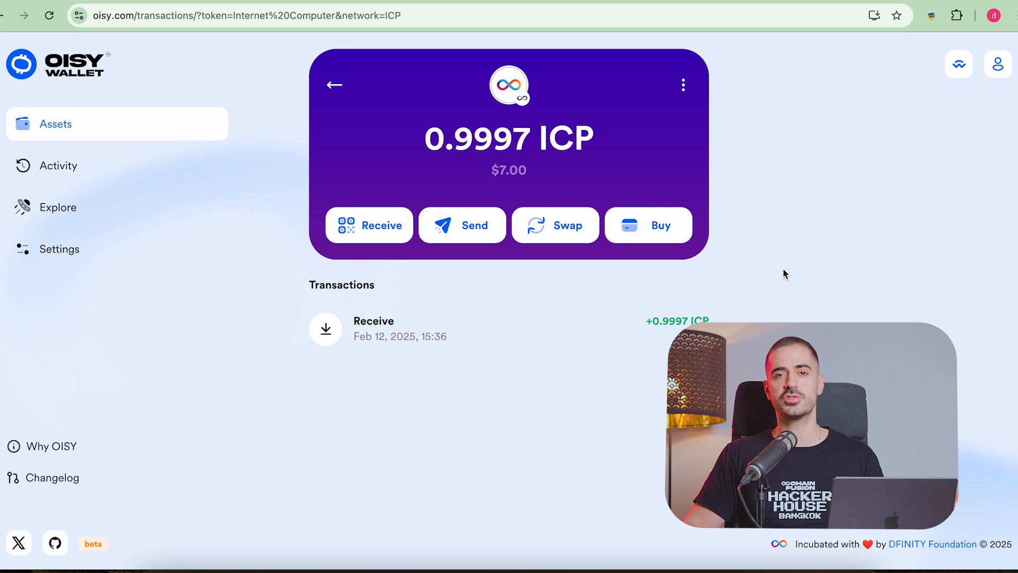
mouse_move(529, 141)
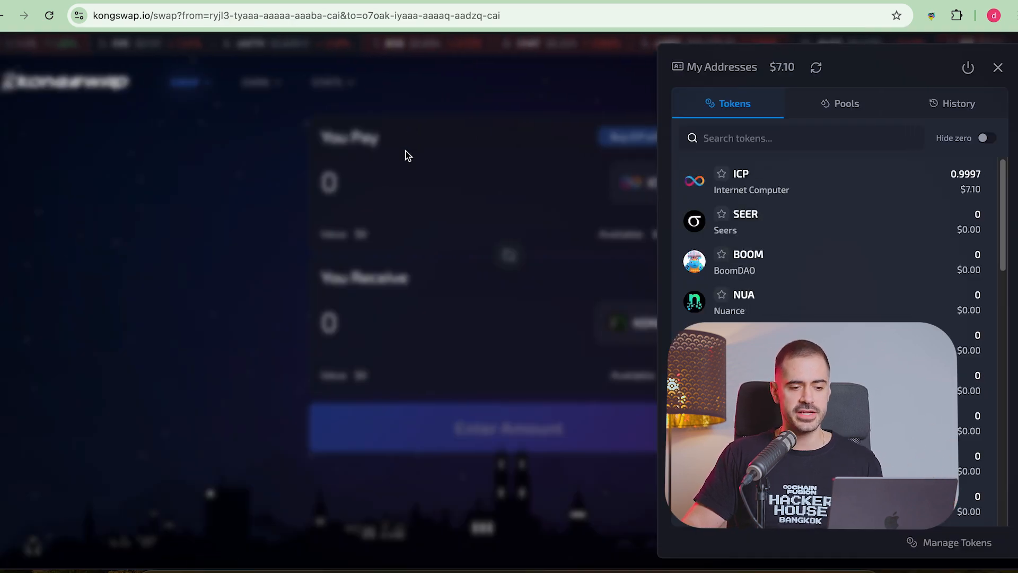
mouse_move(440, 143)
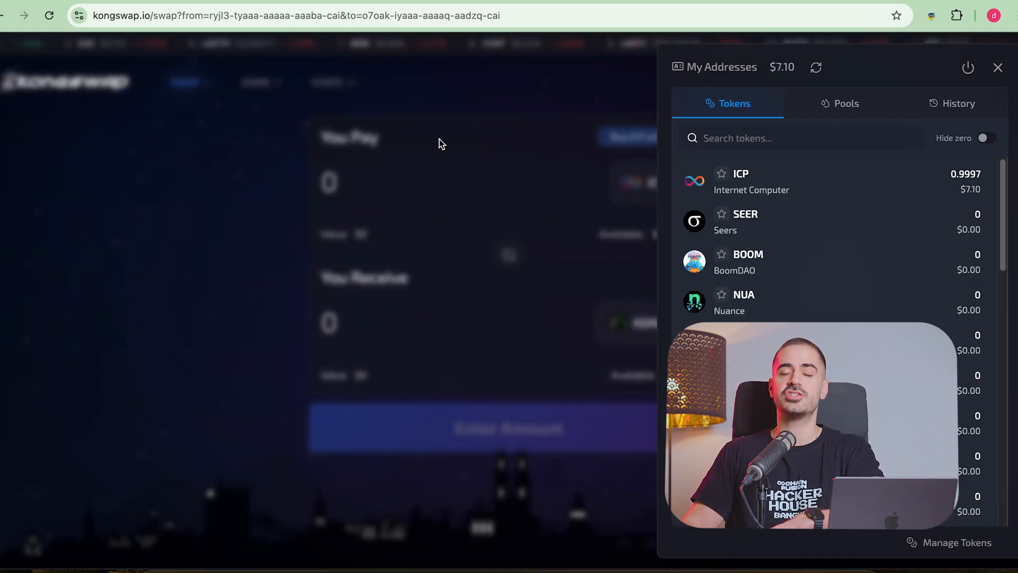
Step: Check the 0.9997 ICP balance and close KongSwap's wallet panel
left_click(997, 67)
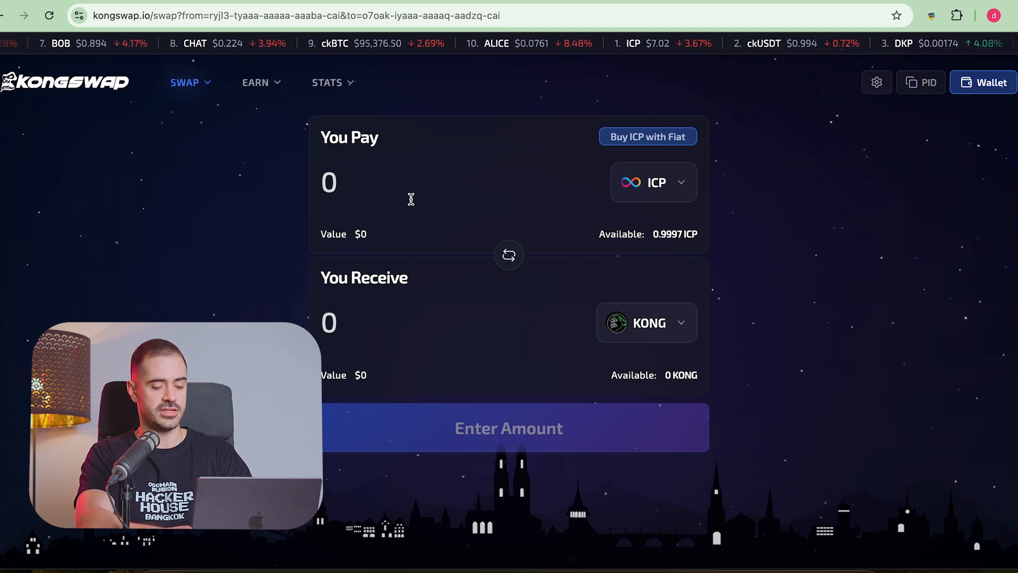
Step: Swap 0.99 ICP for about 416.6268 KONG, approving in OISY and closing the Trade Completed summary
type("0.99")
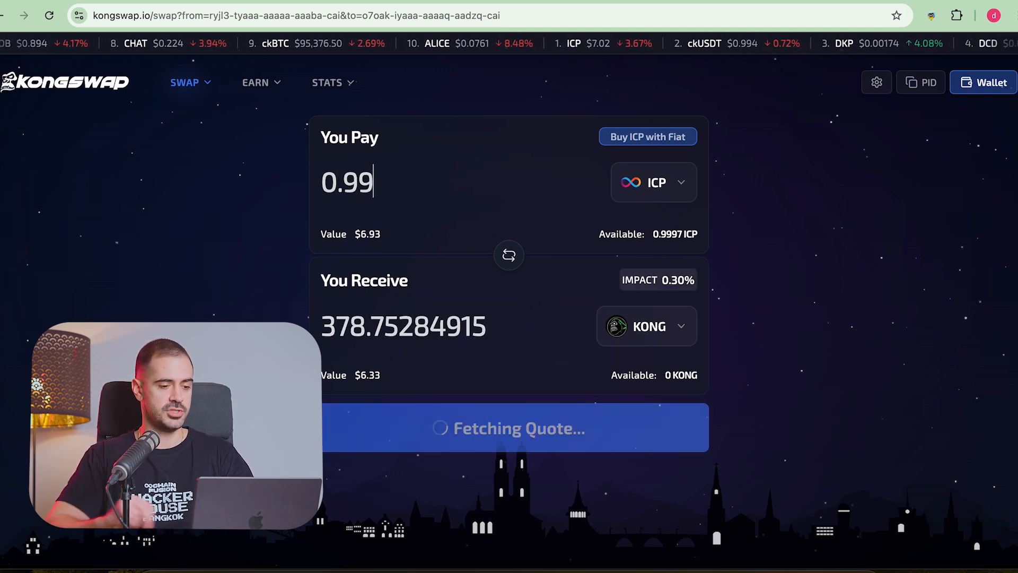
left_click(508, 428)
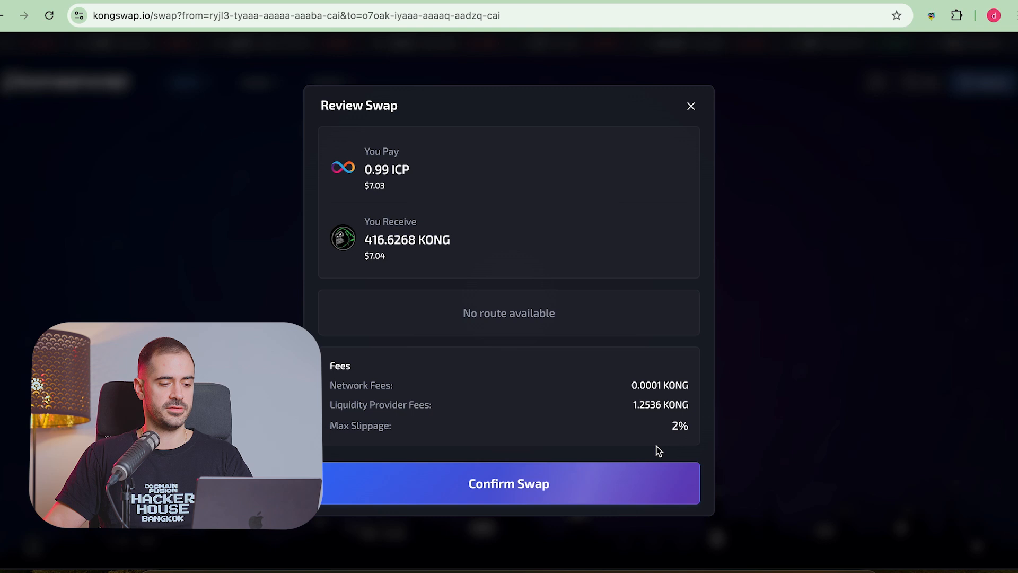
left_click(508, 484)
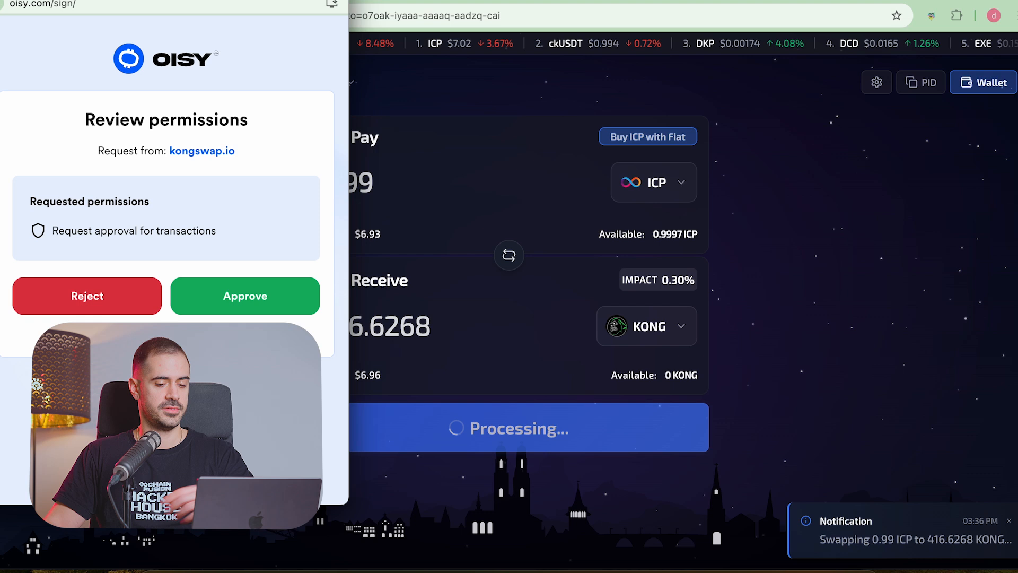
left_click(244, 296)
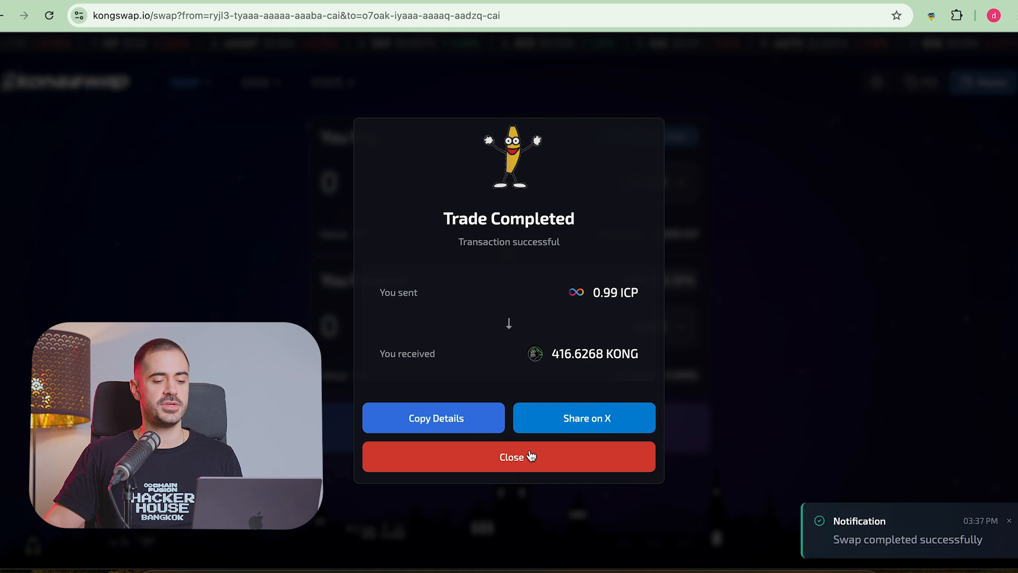
left_click(508, 455)
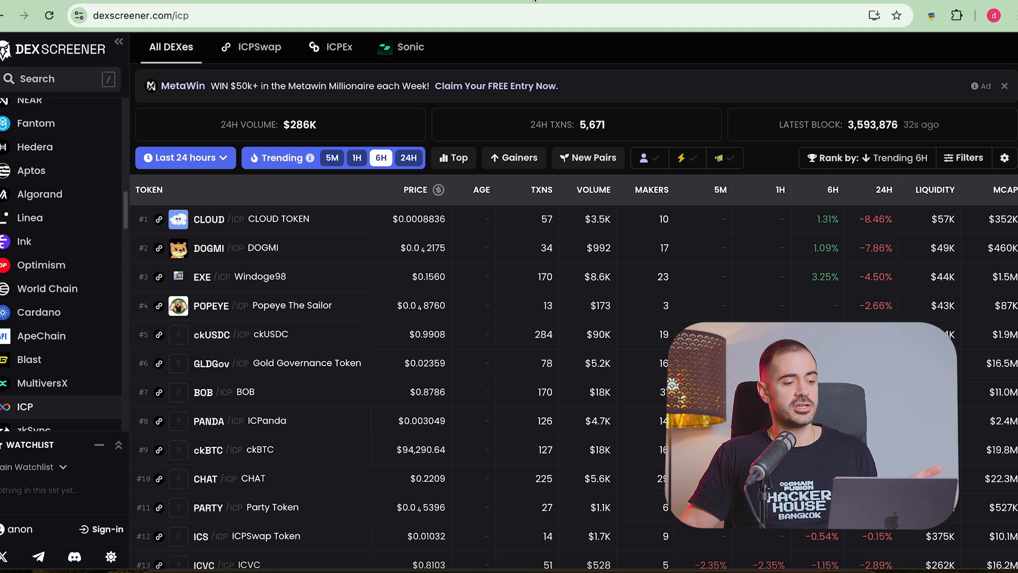
mouse_move(458, 186)
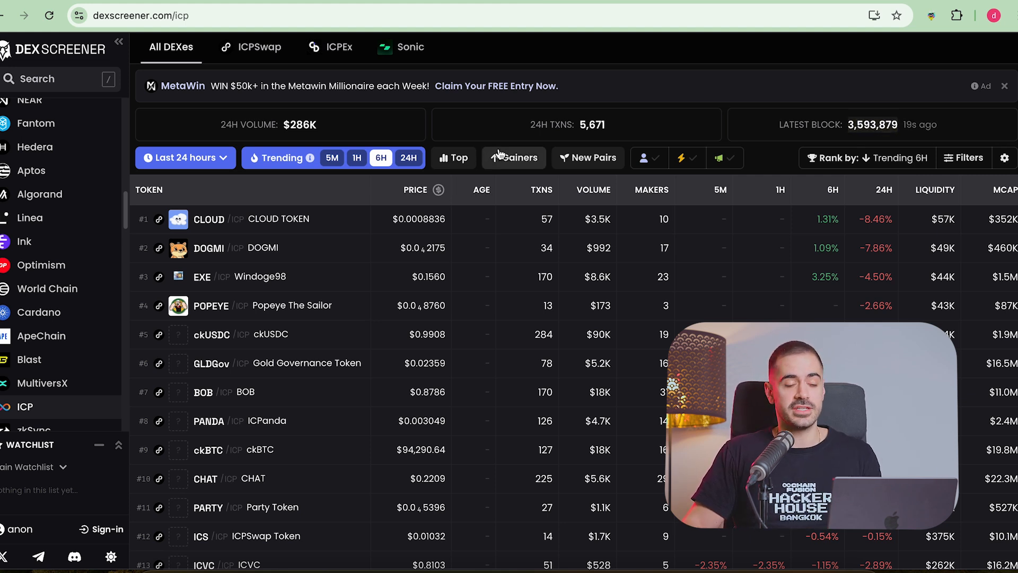
mouse_move(478, 309)
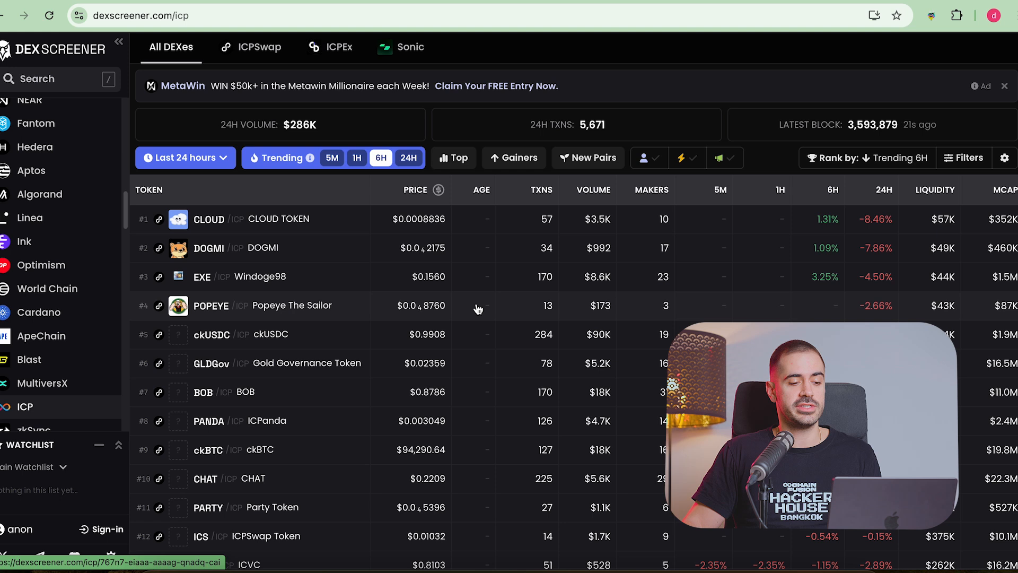
scroll("down", 3)
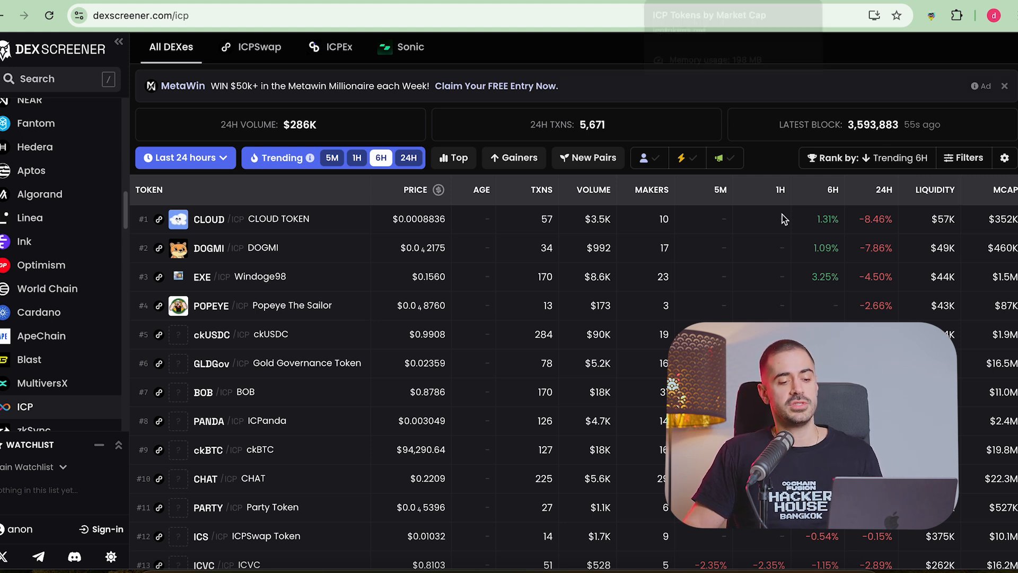
scroll("down", 3)
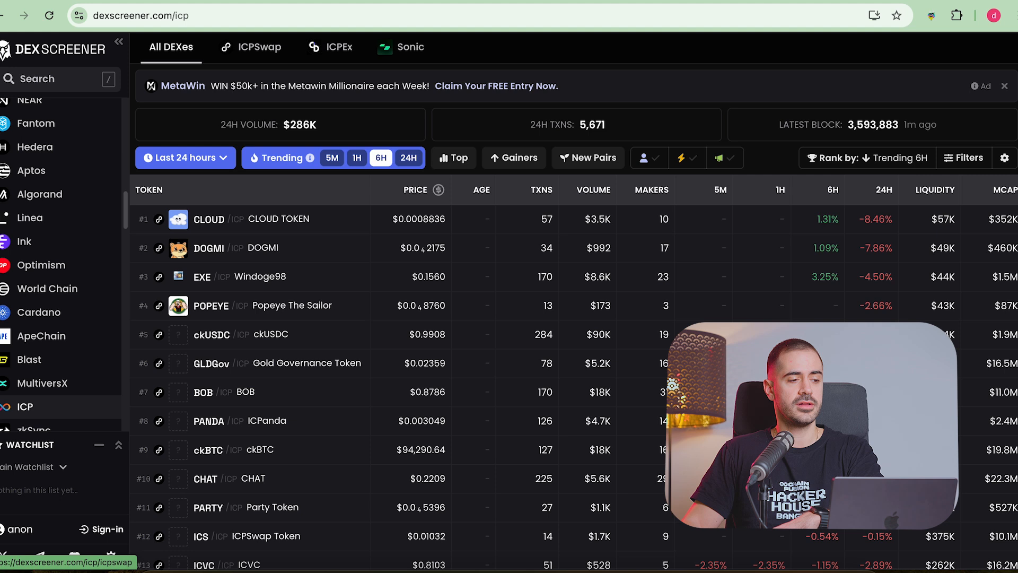
mouse_move(272, 170)
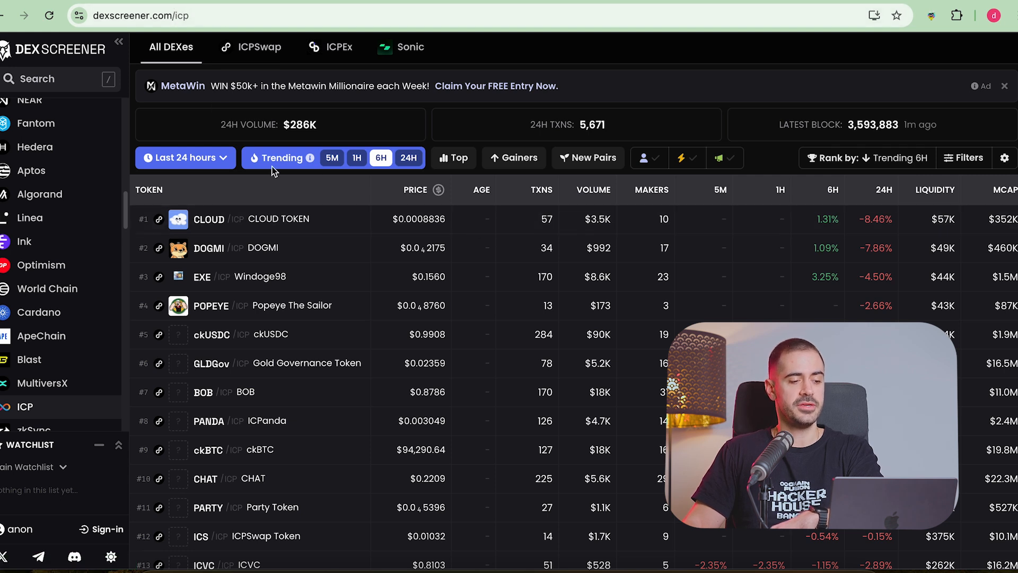
scroll("down", 3)
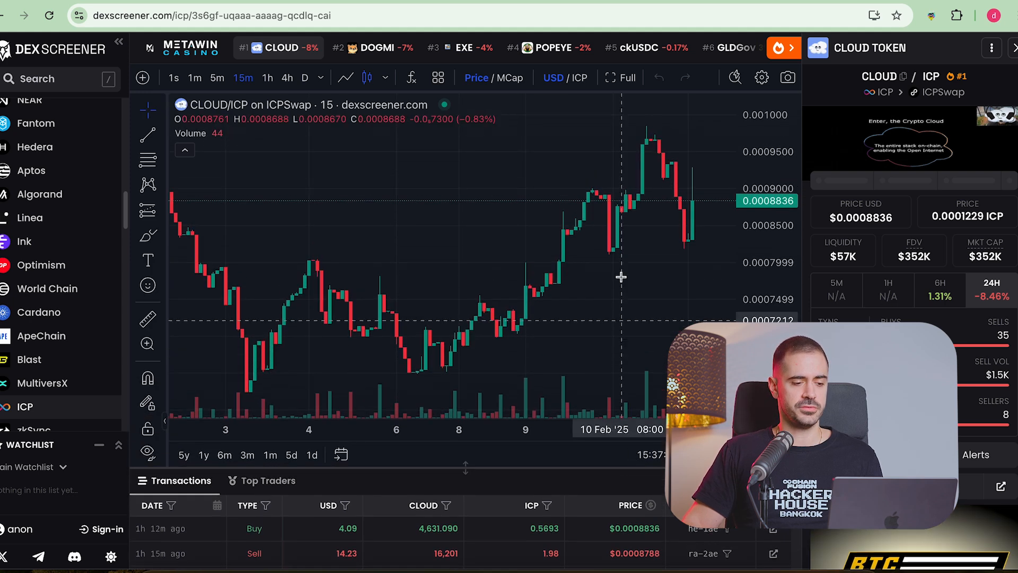
left_click(287, 77)
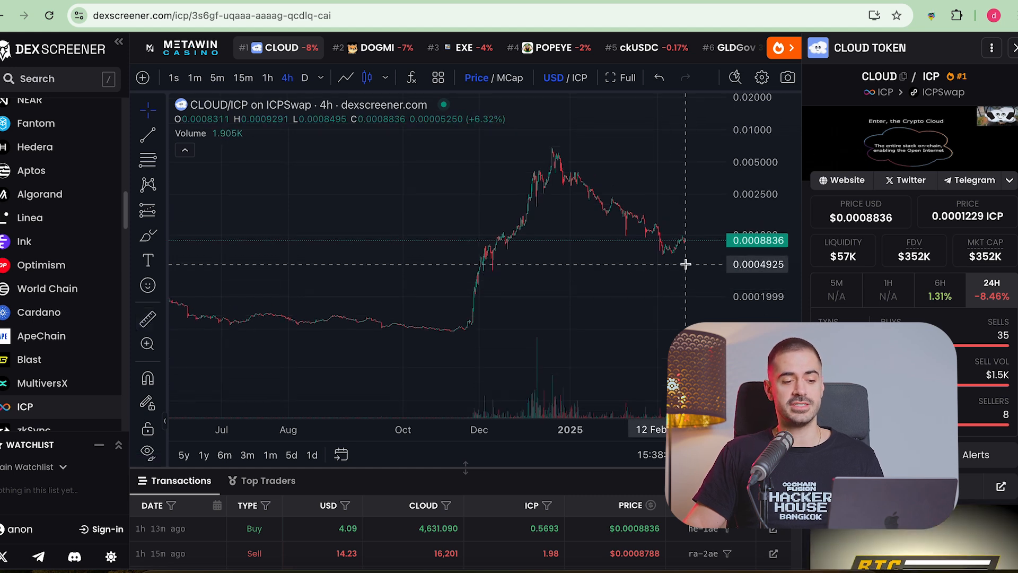
mouse_move(672, 257)
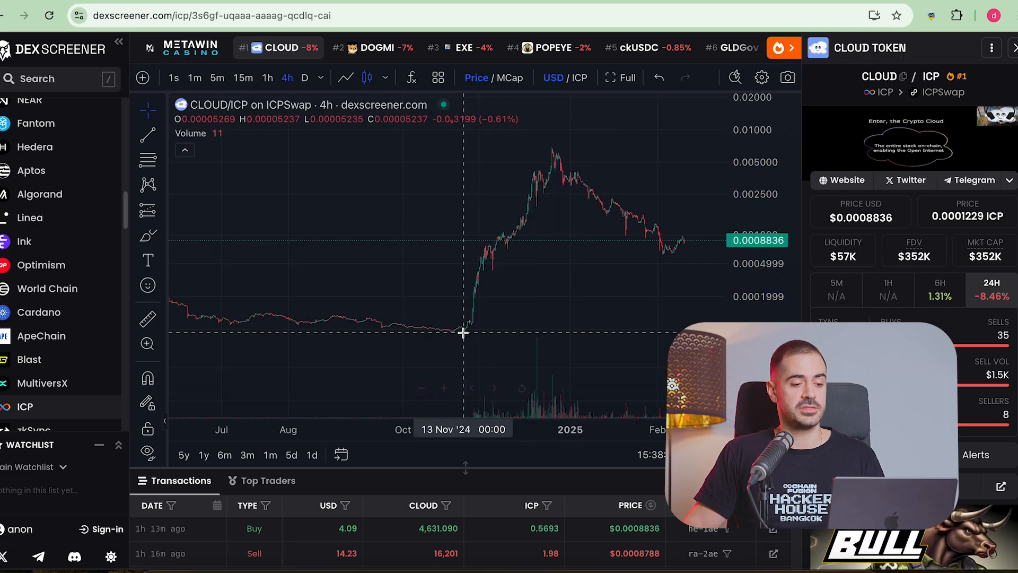
mouse_move(592, 305)
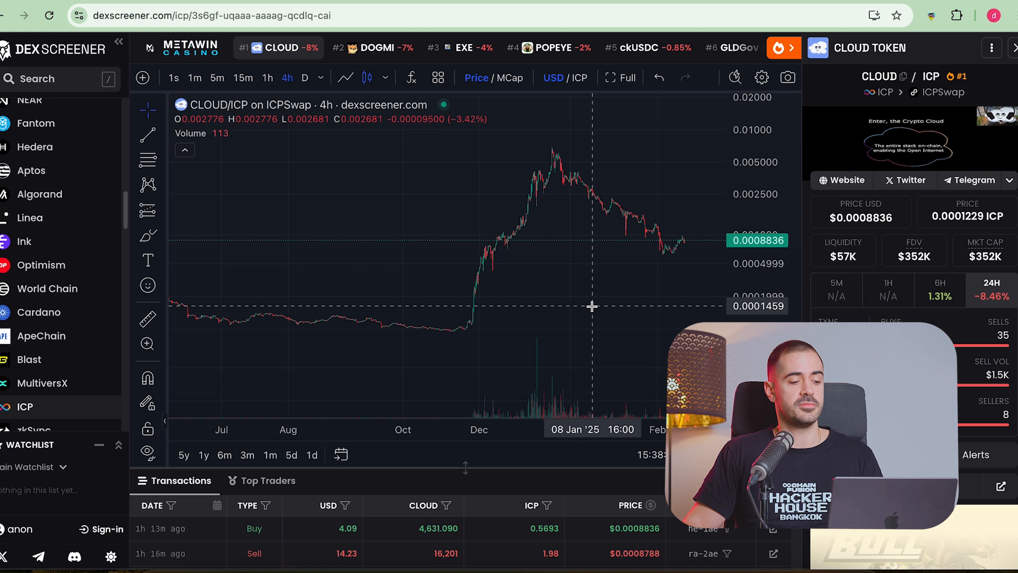
mouse_move(455, 336)
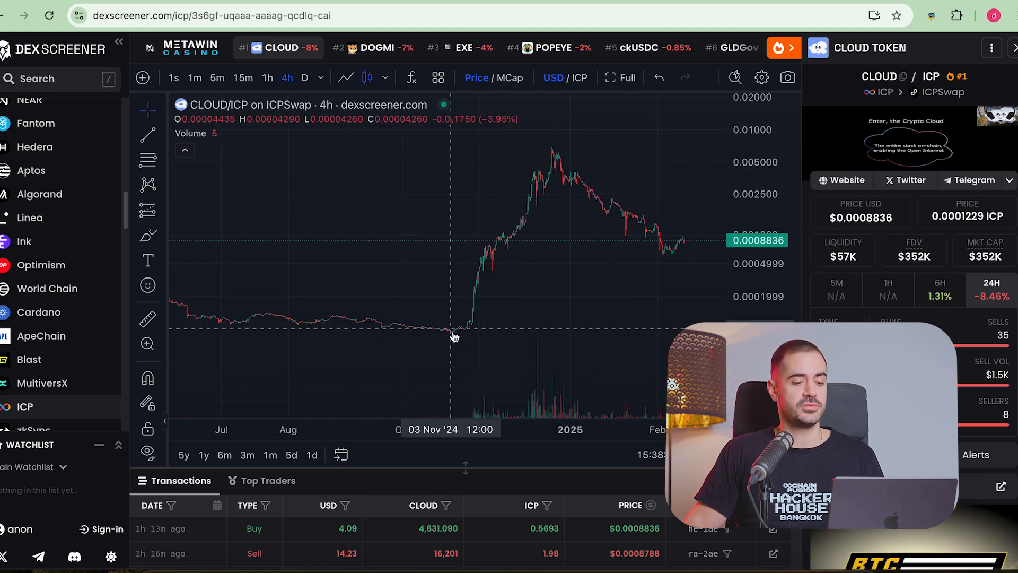
mouse_move(462, 322)
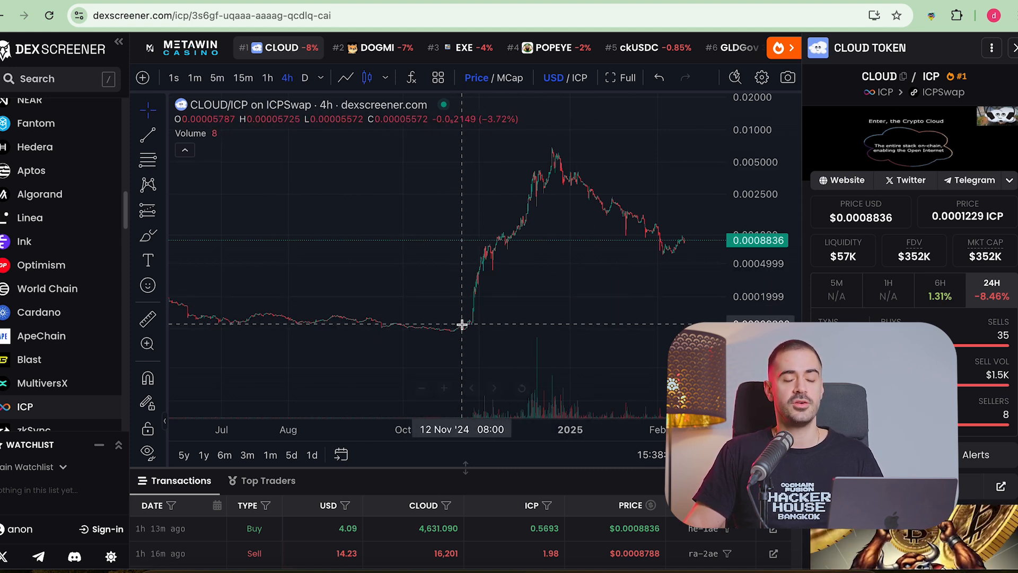
mouse_move(459, 322)
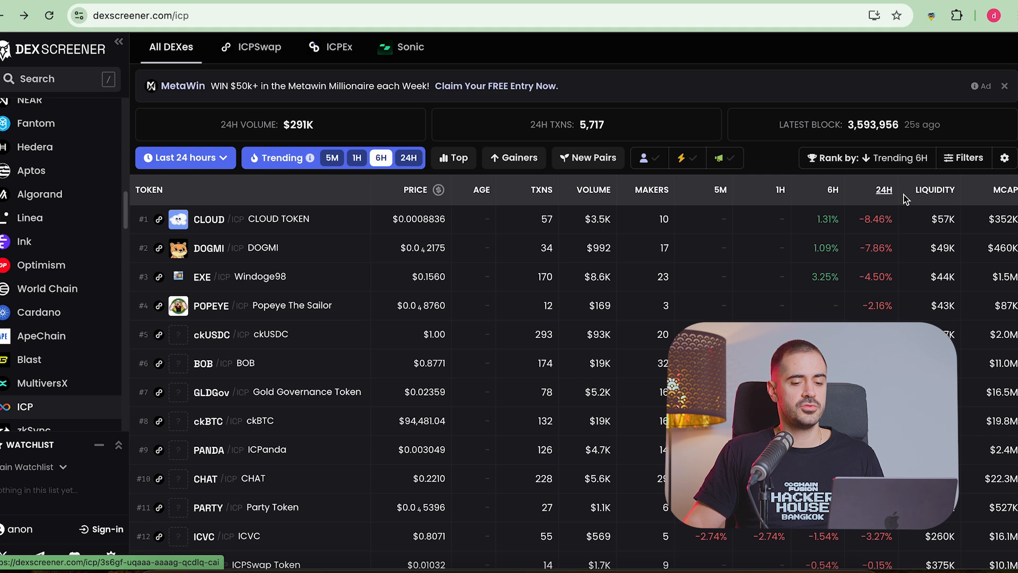
left_click(993, 190)
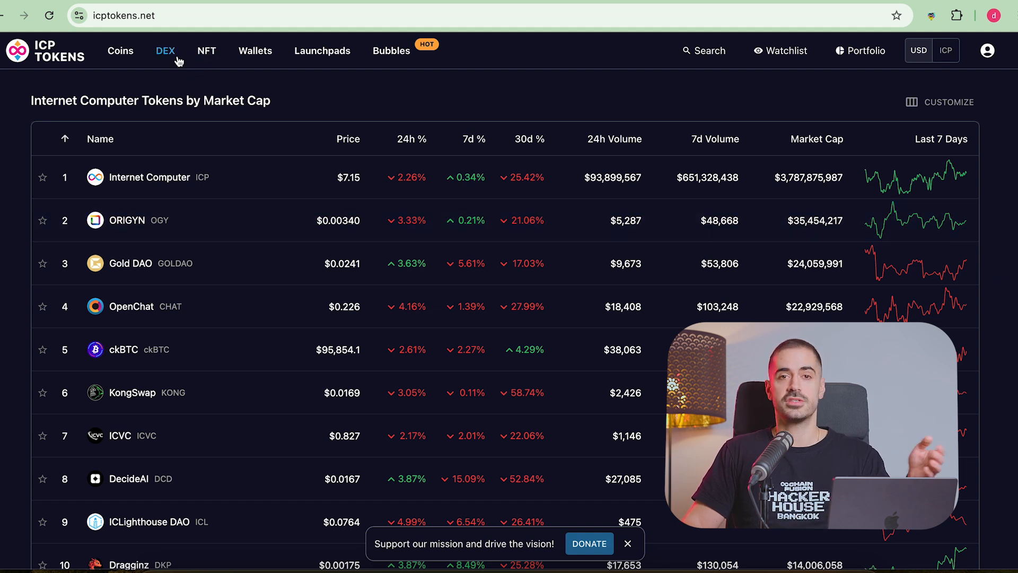
mouse_move(363, 94)
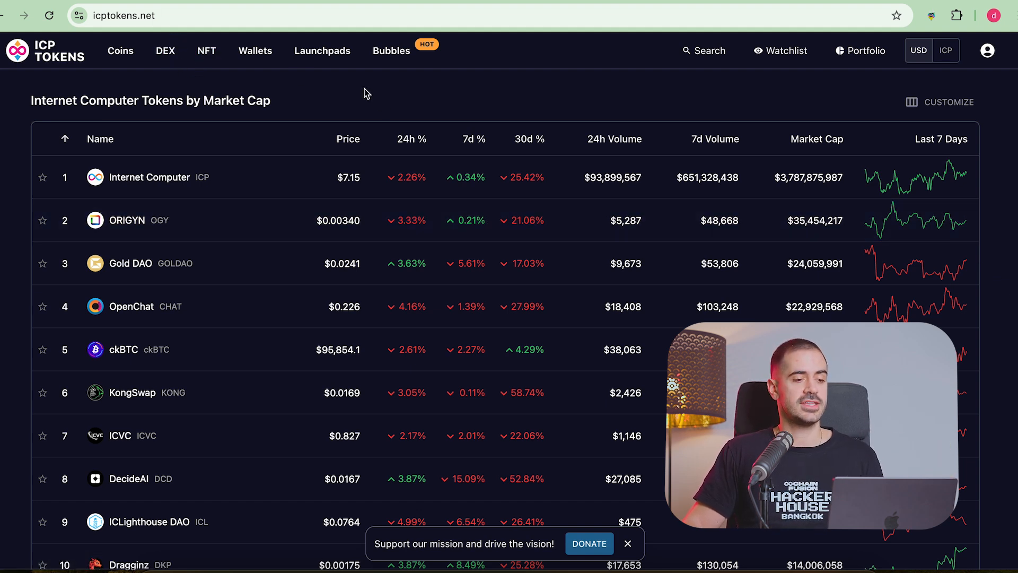
Step: Scan the Tokens by Market Cap table on icptokens.net, then go to the Bubbles view
scroll("down", 3)
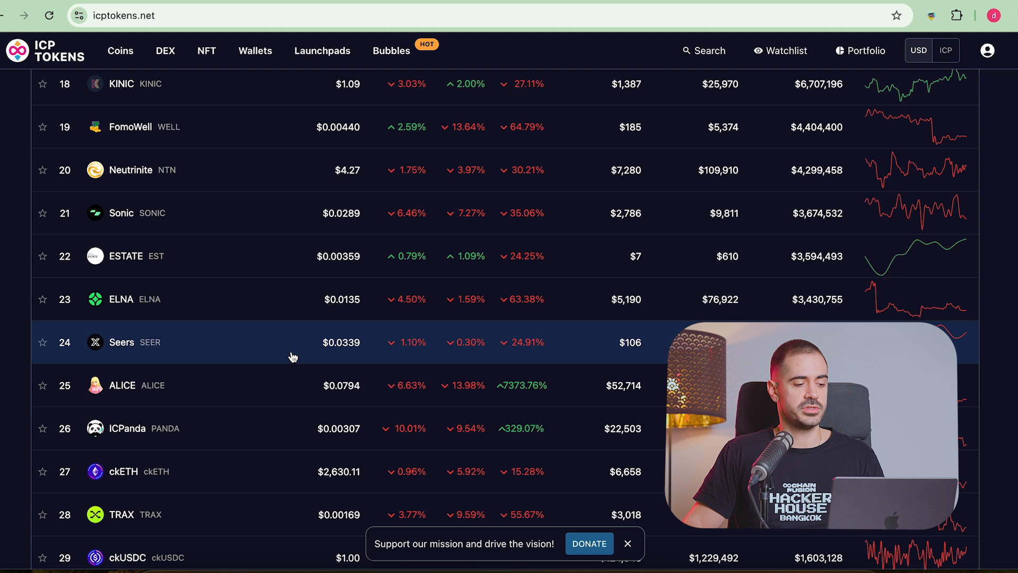
scroll("up", 3)
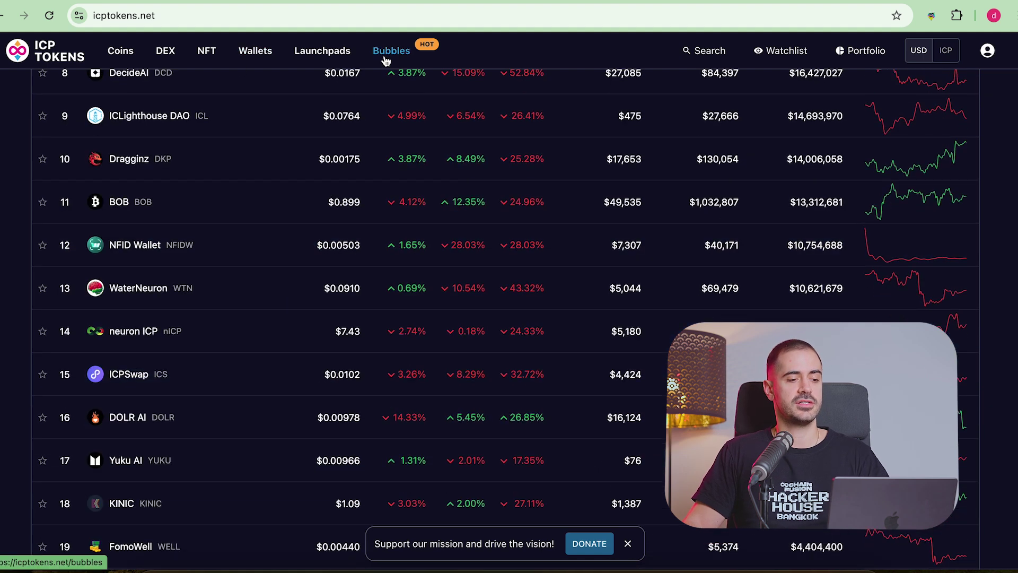
left_click(391, 51)
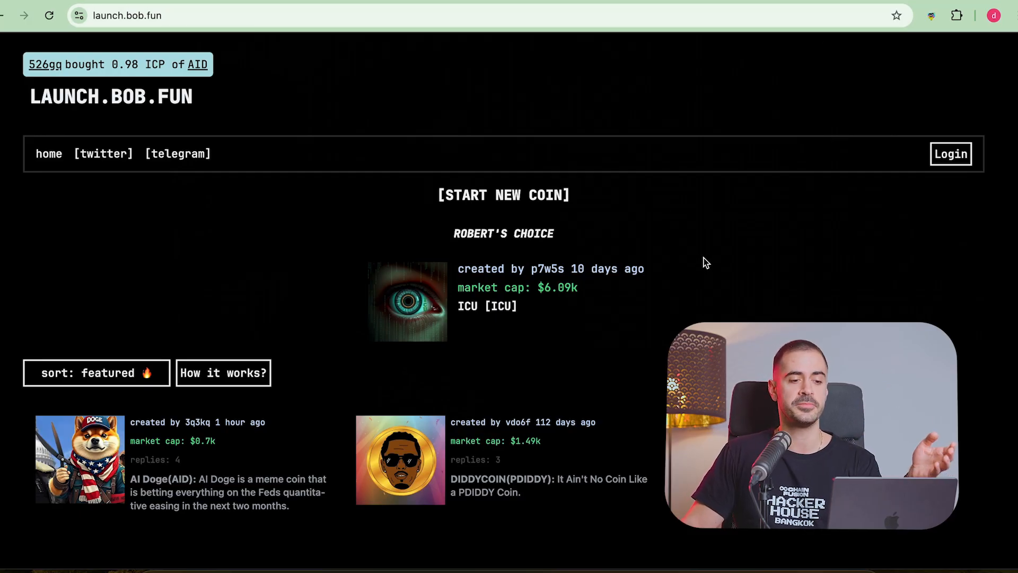
Step: Scroll launch.bob.fun's home page past Robert's Choice ICU and the featured meme coins
scroll("down", 3)
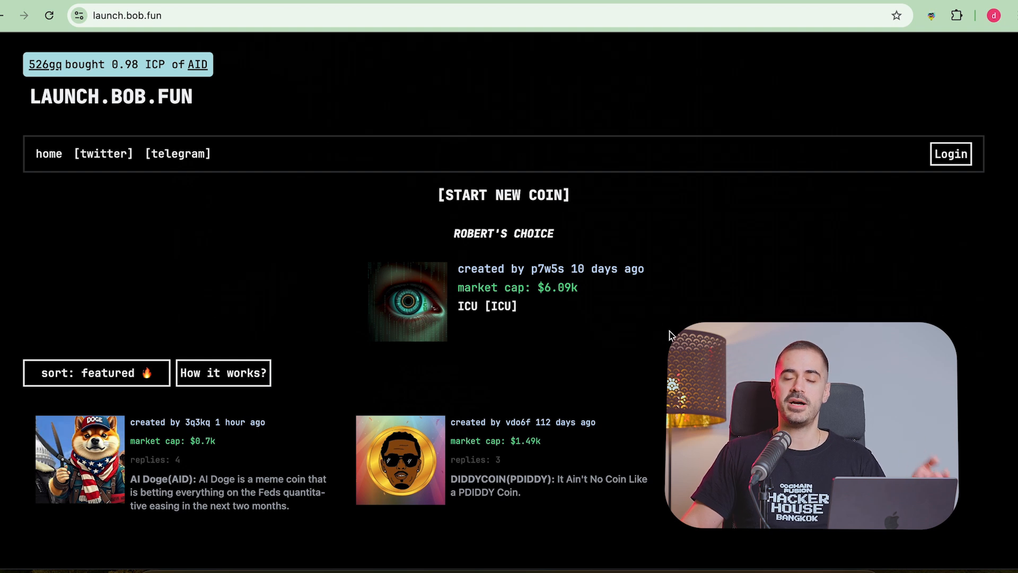
mouse_move(606, 294)
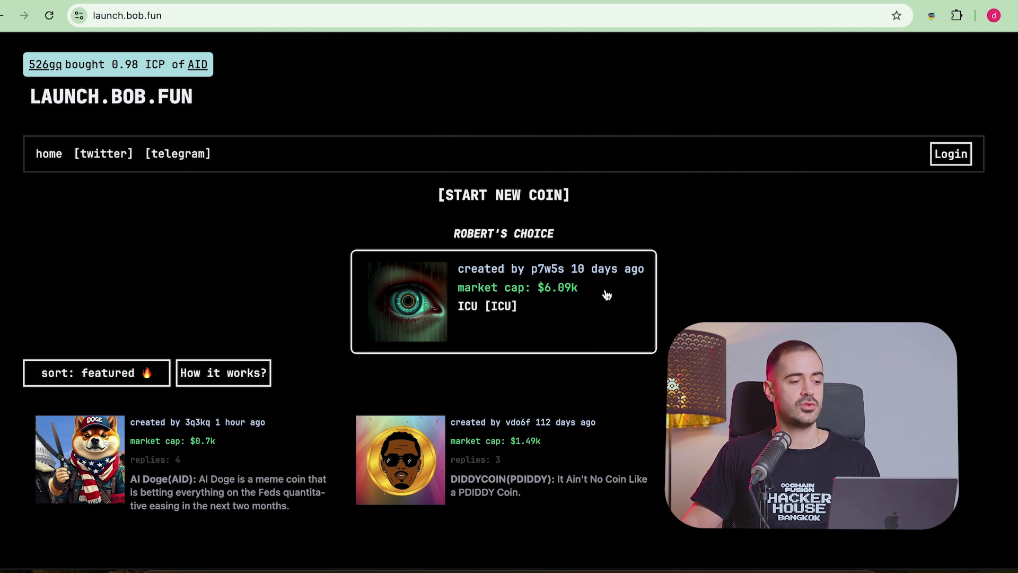
mouse_move(253, 139)
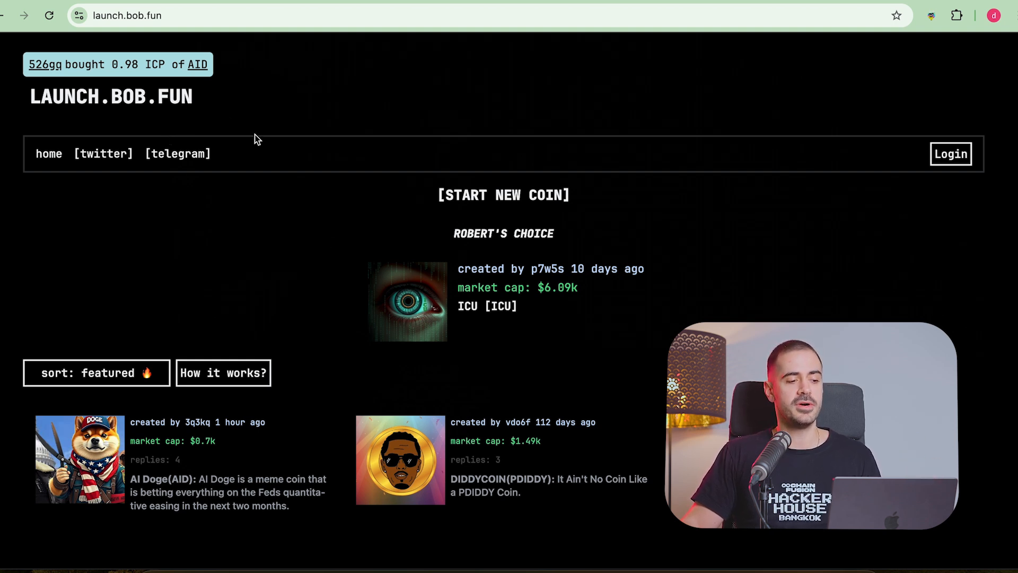
left_click(503, 195)
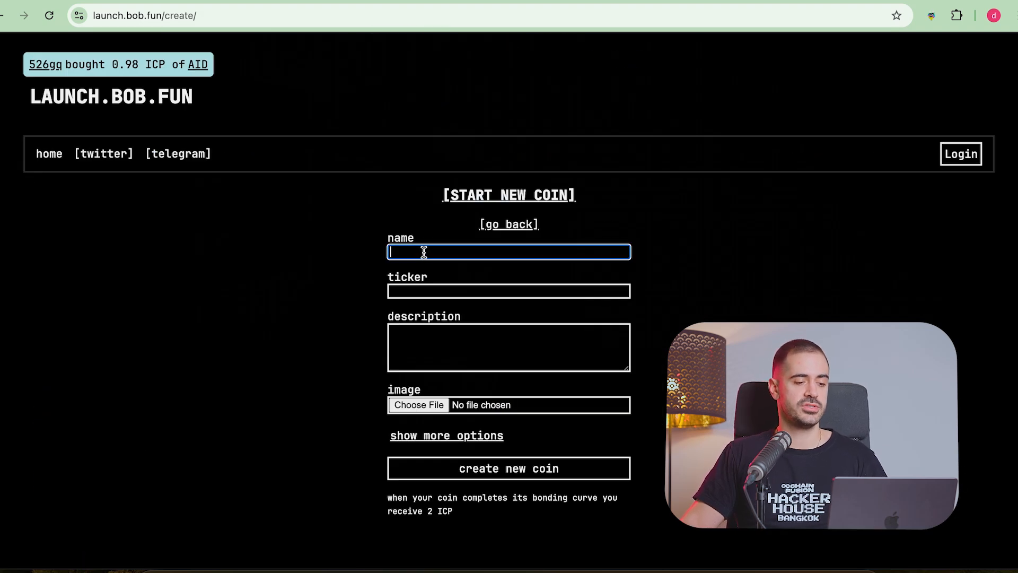
mouse_move(776, 316)
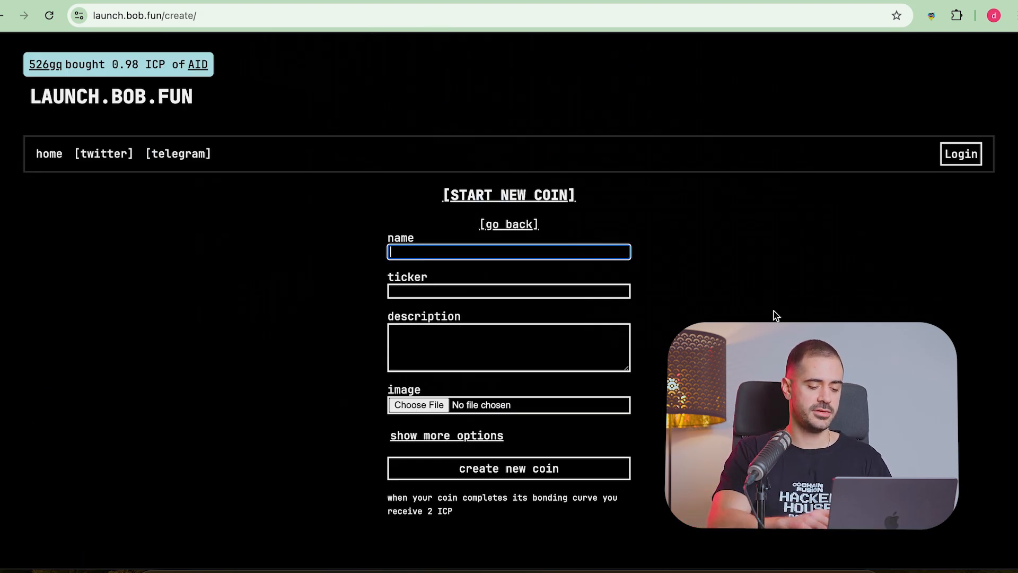
type("Blockchain Pill")
left_click(509, 347)
type("This is a test to")
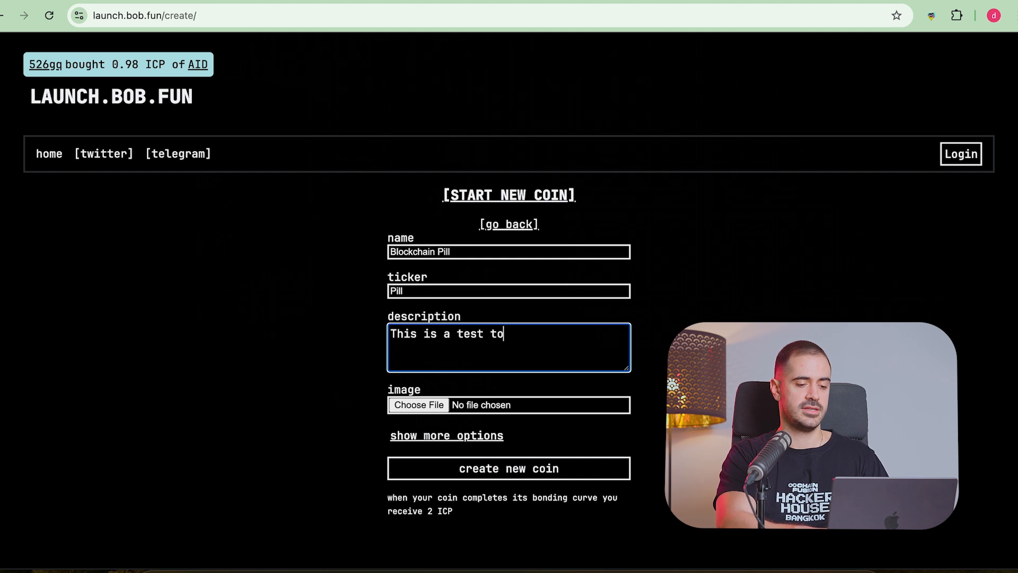
type("ken")
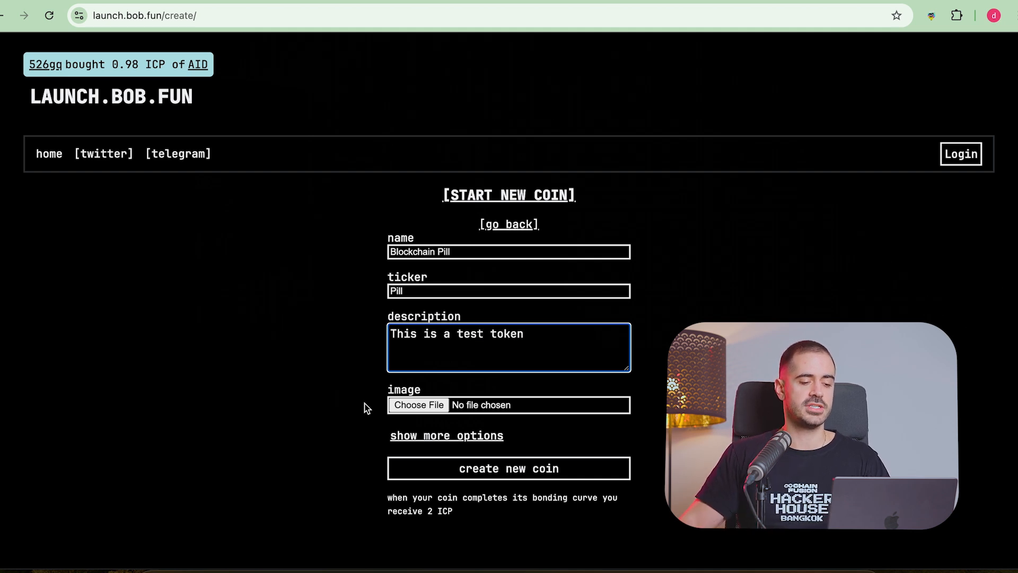
mouse_move(587, 468)
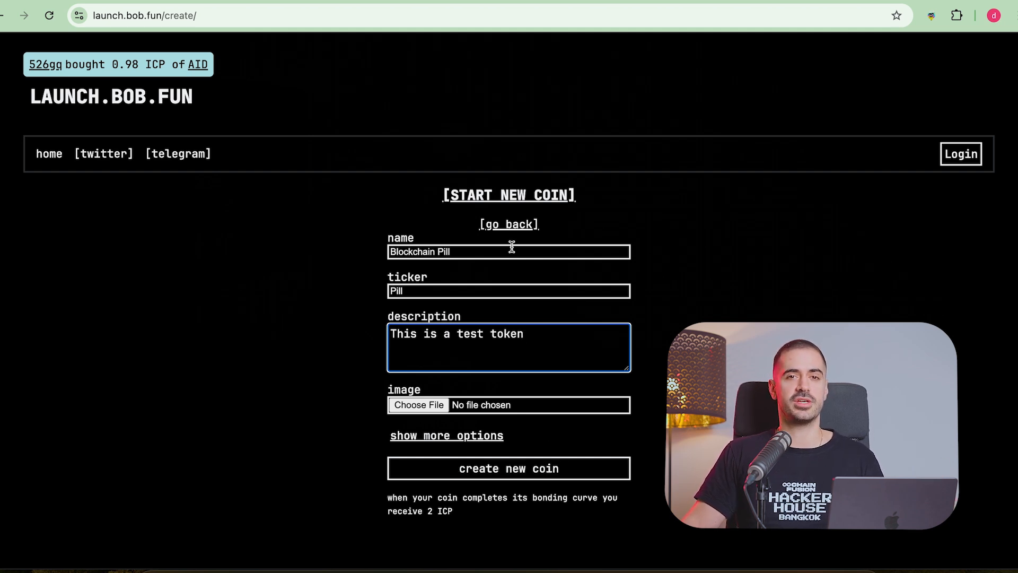
mouse_move(128, 52)
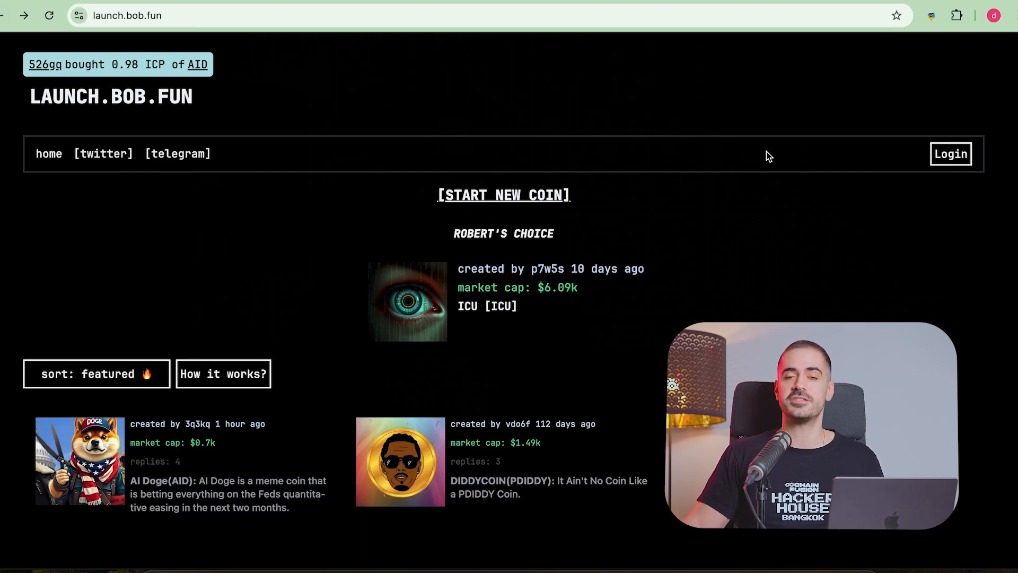
scroll("down", 3)
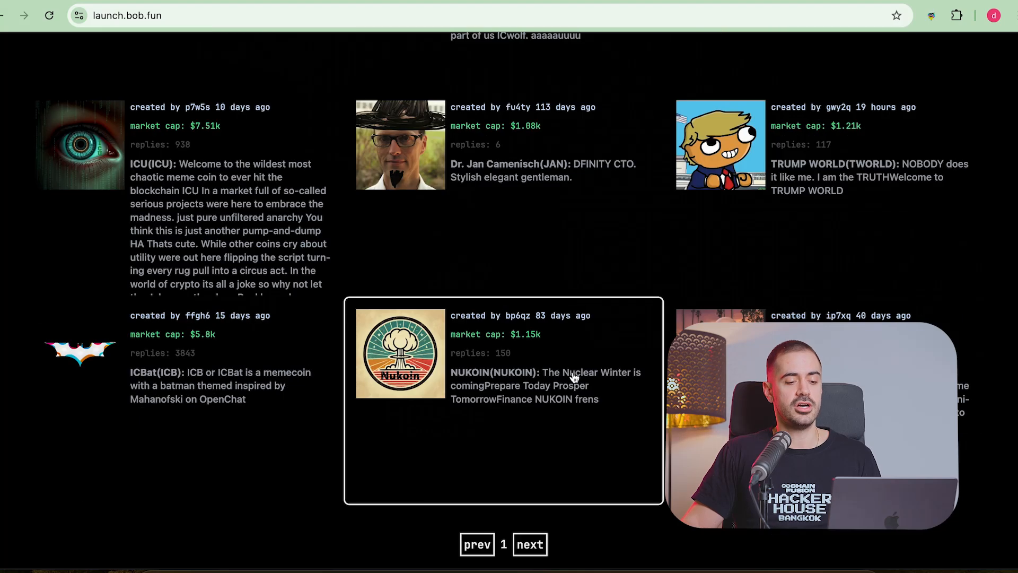
left_click(529, 544)
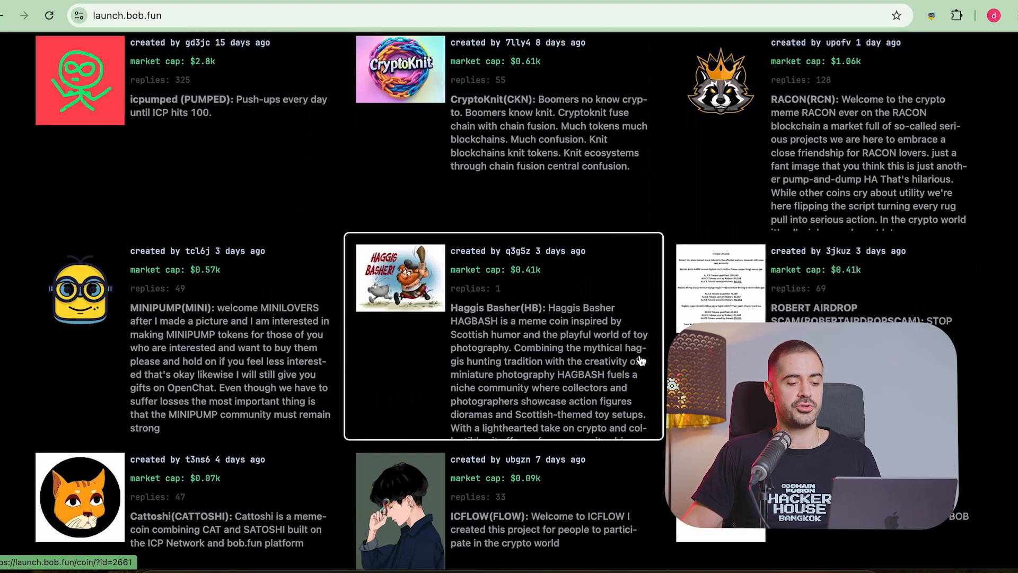
scroll("up", 3)
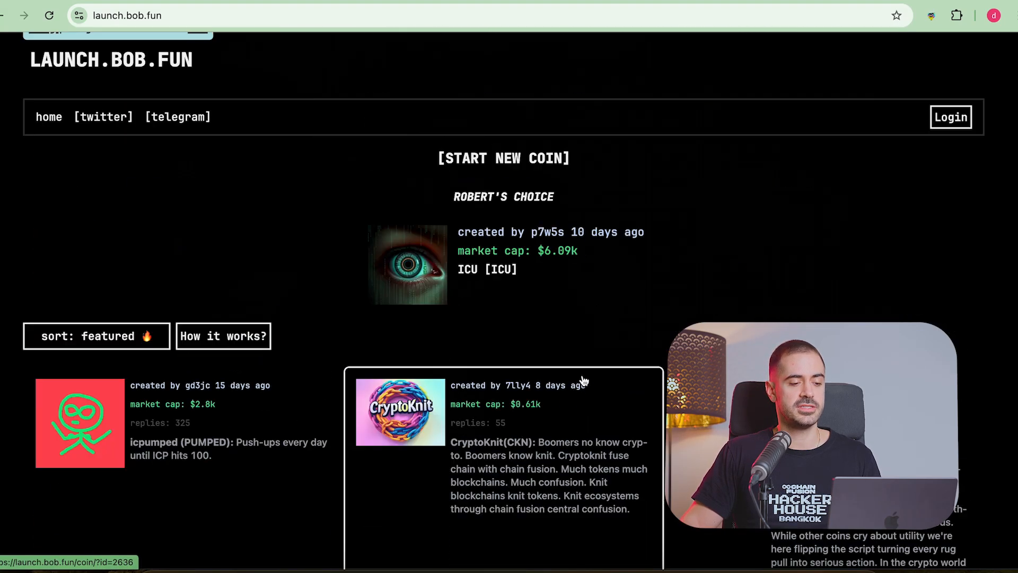
scroll("down", 3)
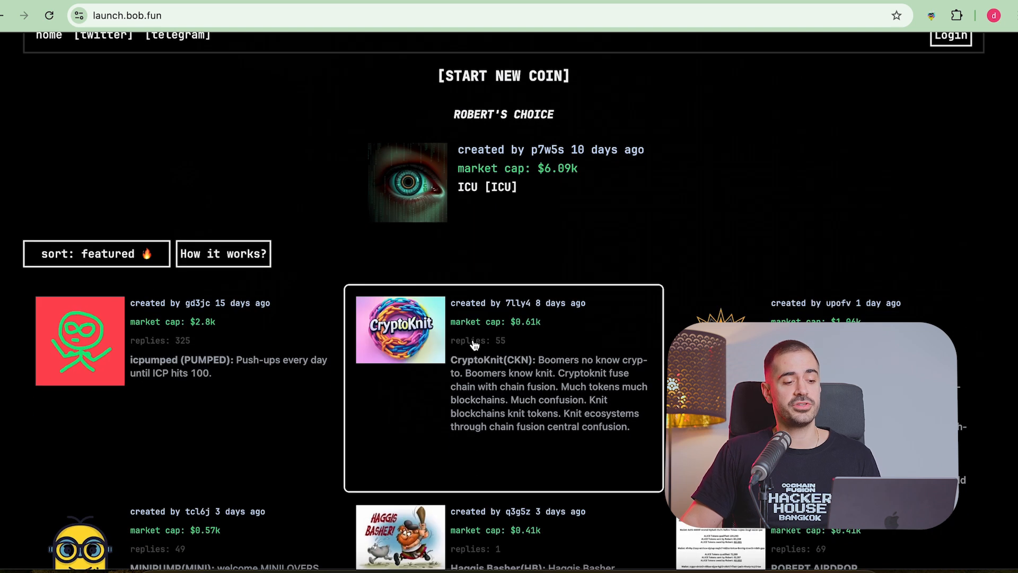
scroll("down", 3)
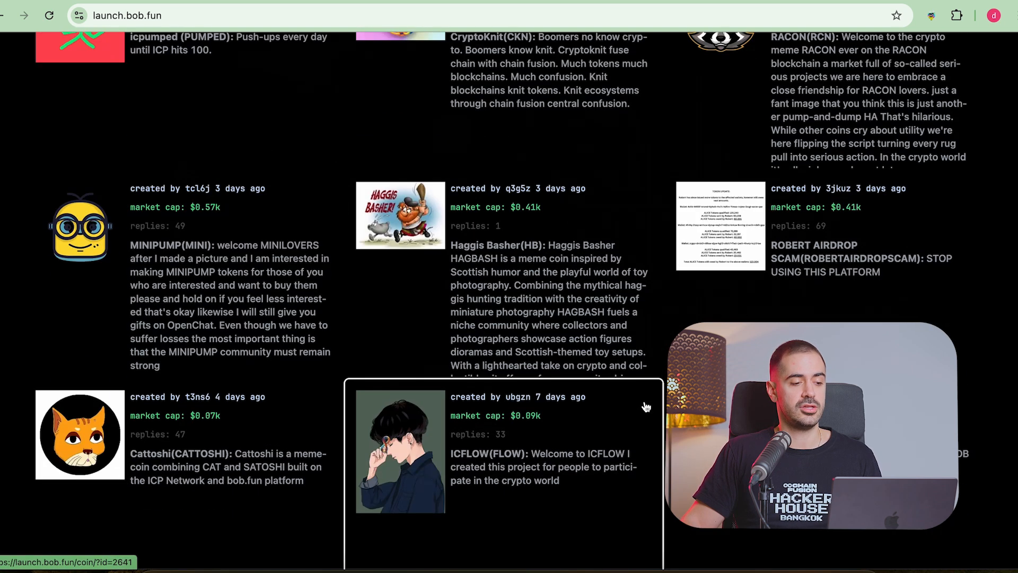
mouse_move(217, 227)
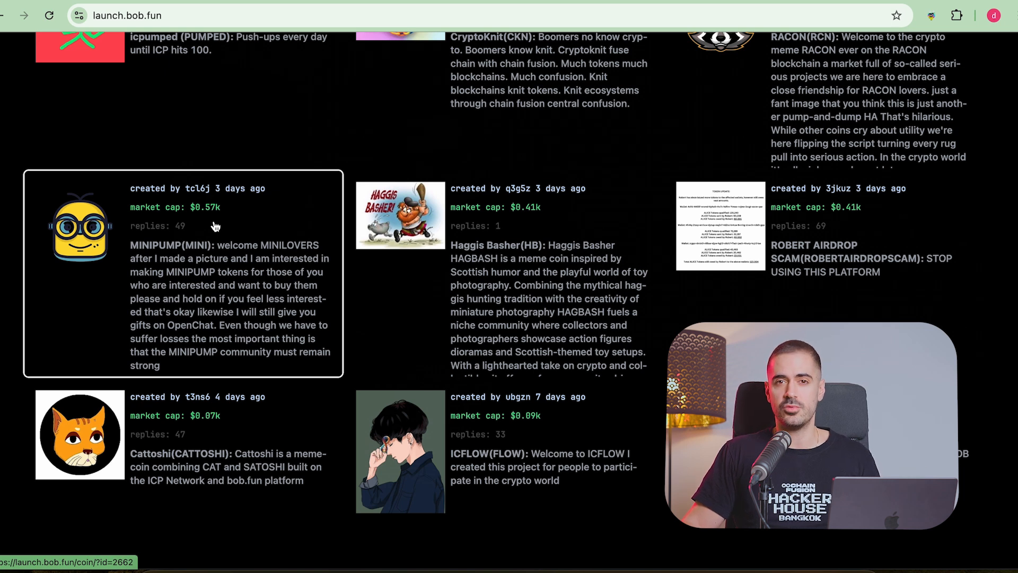
mouse_move(510, 266)
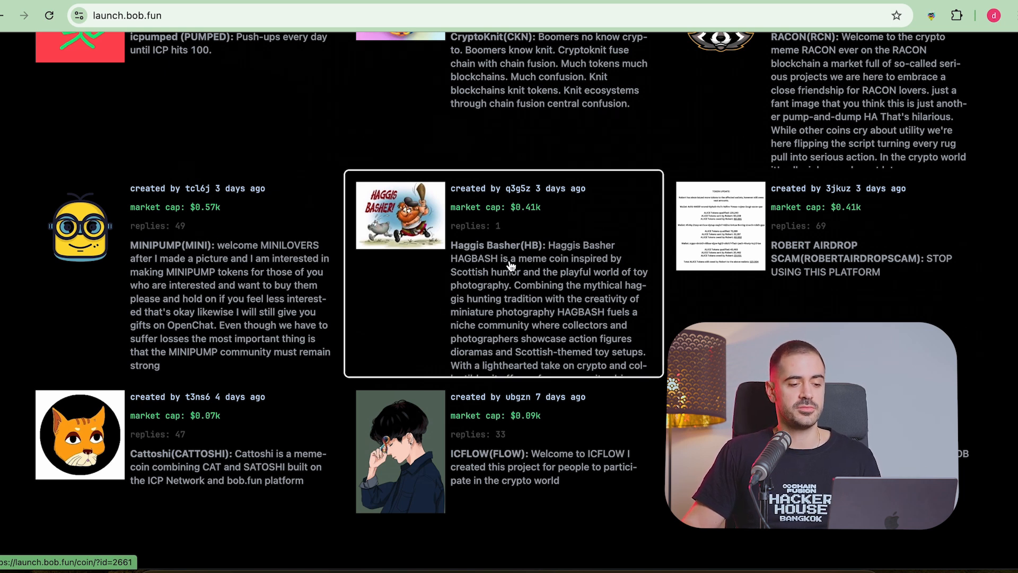
scroll("down", 3)
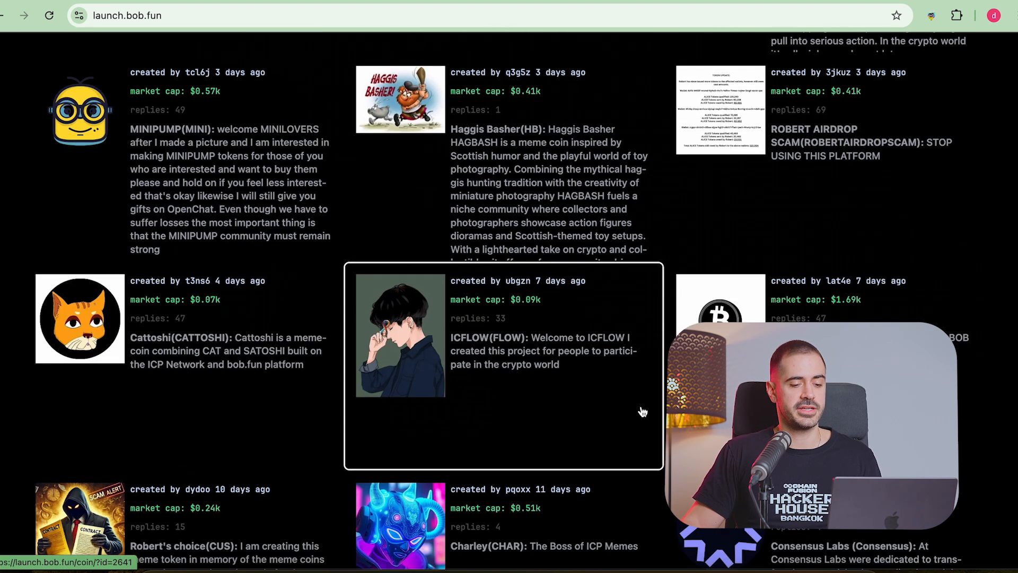
scroll("down", 3)
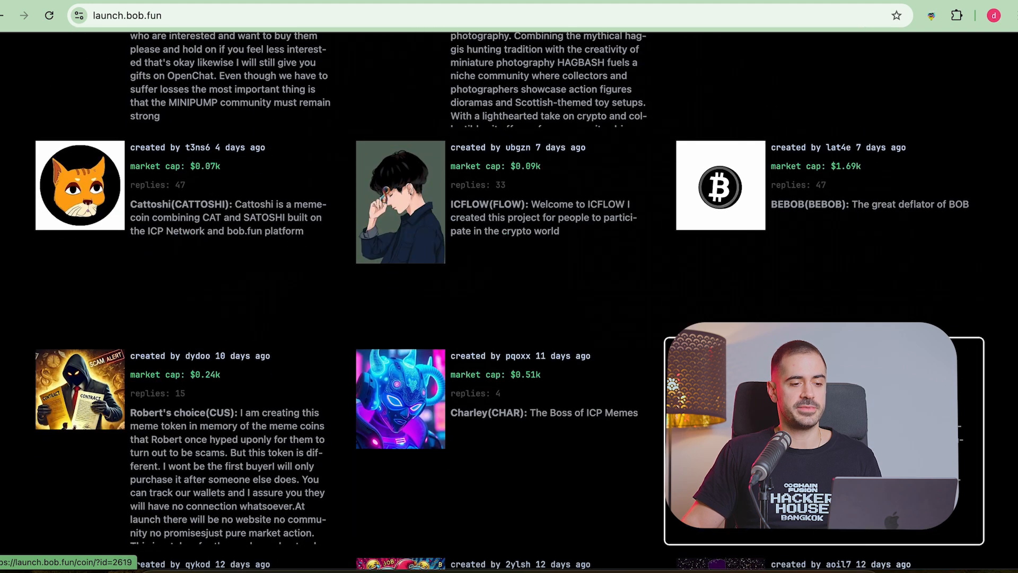
scroll("down", 3)
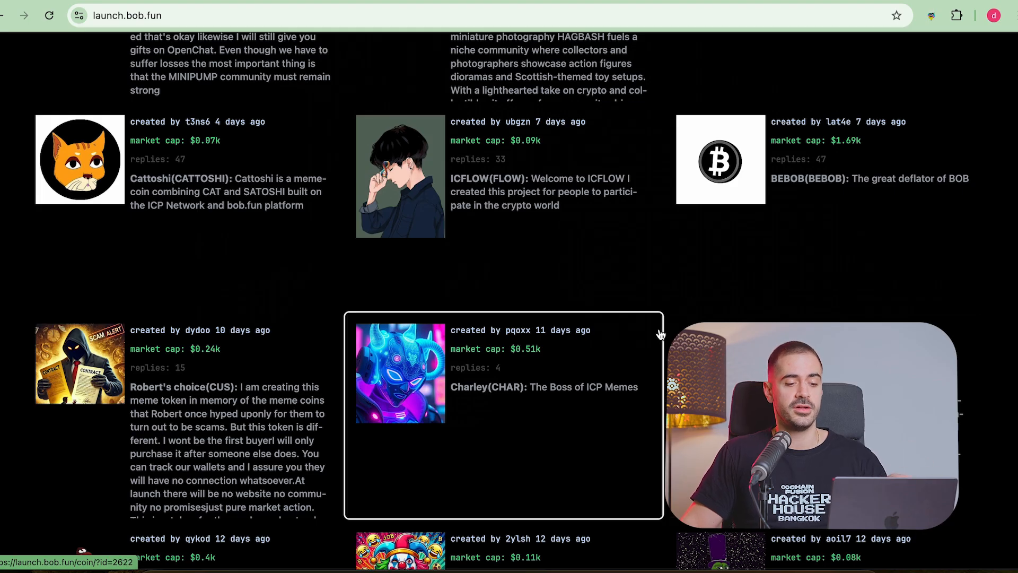
scroll("up", 3)
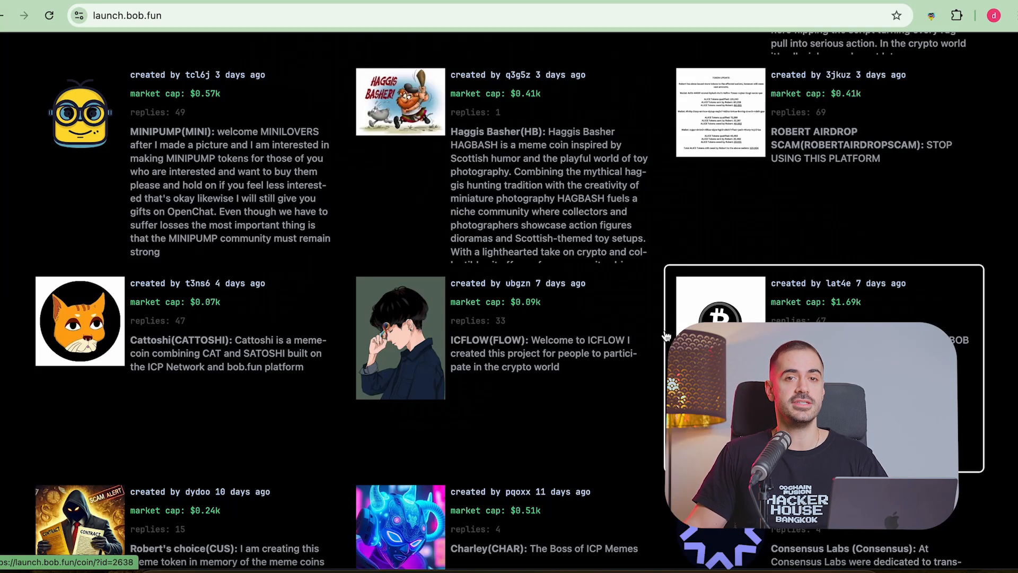
scroll("up", 3)
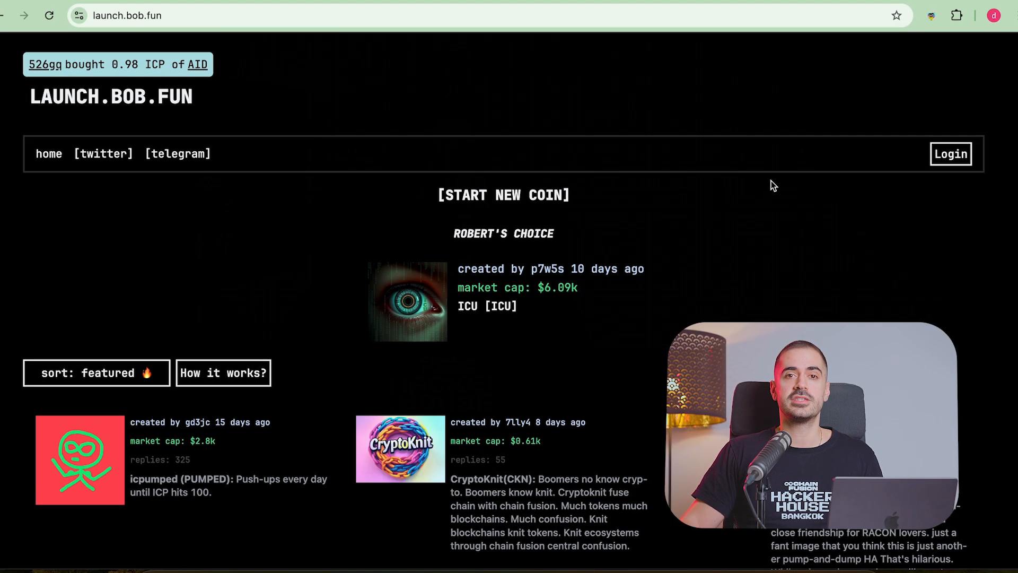
mouse_move(747, 63)
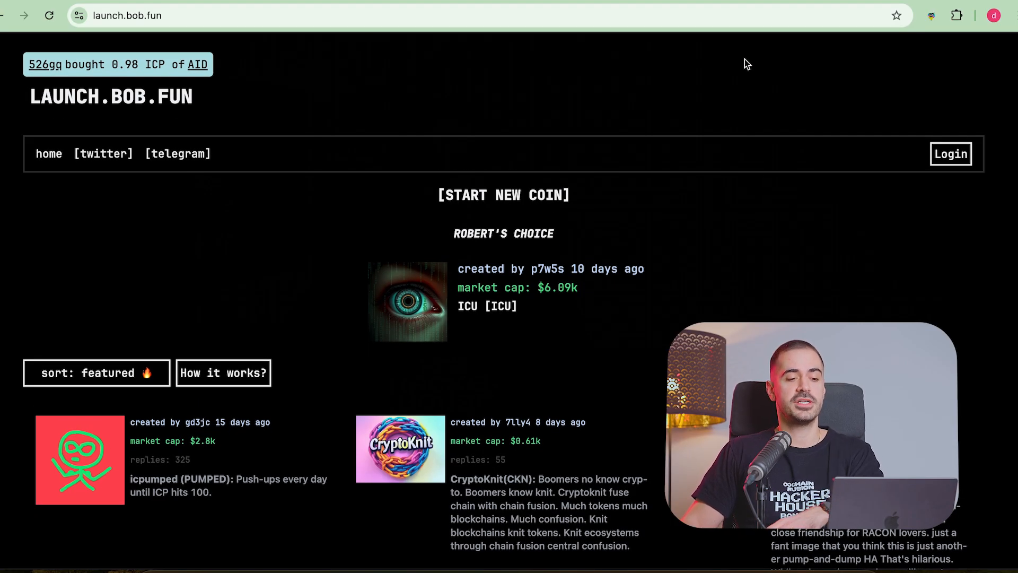